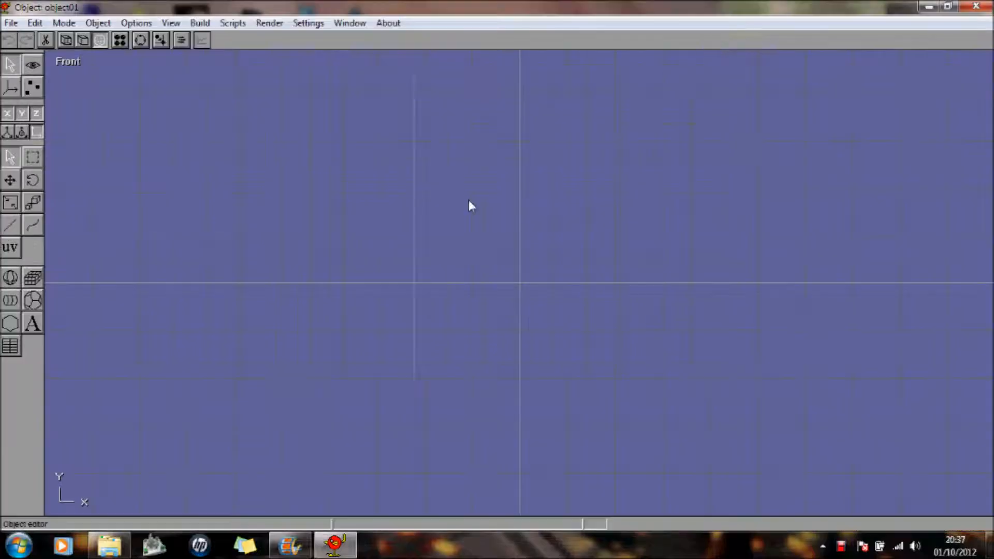
mouse_move(346, 334)
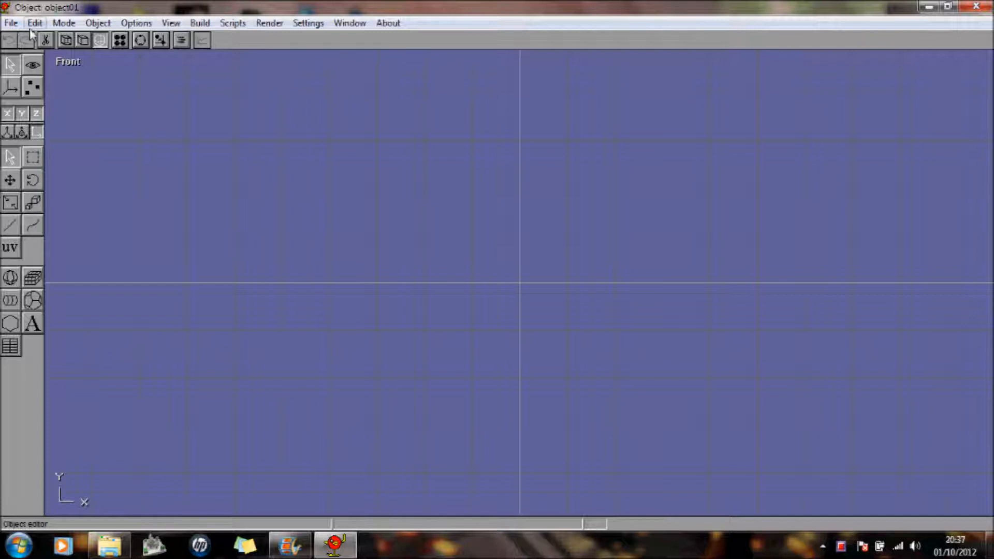
Step: Drag out an upright cylinder and a horizontal one across its top, forming an L
click(63, 23)
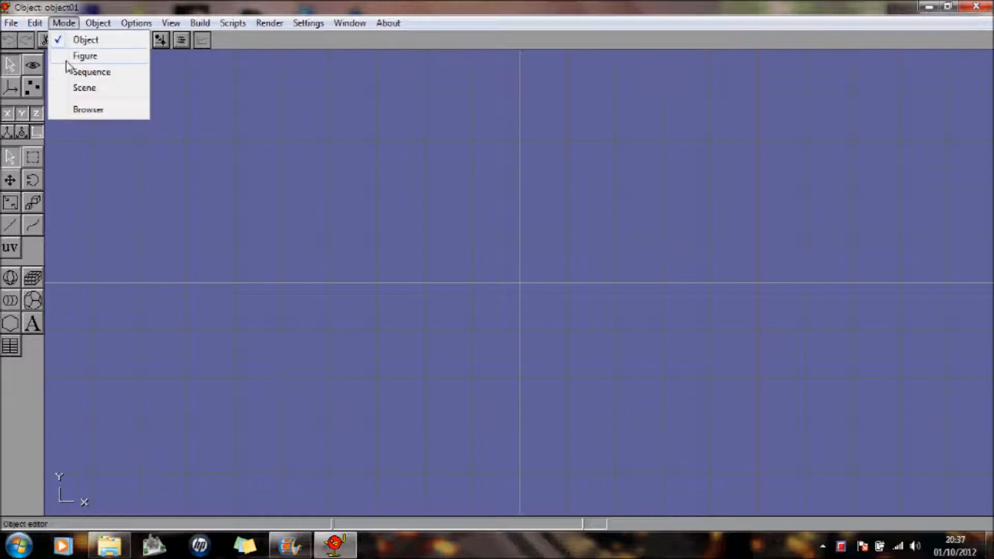
mouse_move(442, 337)
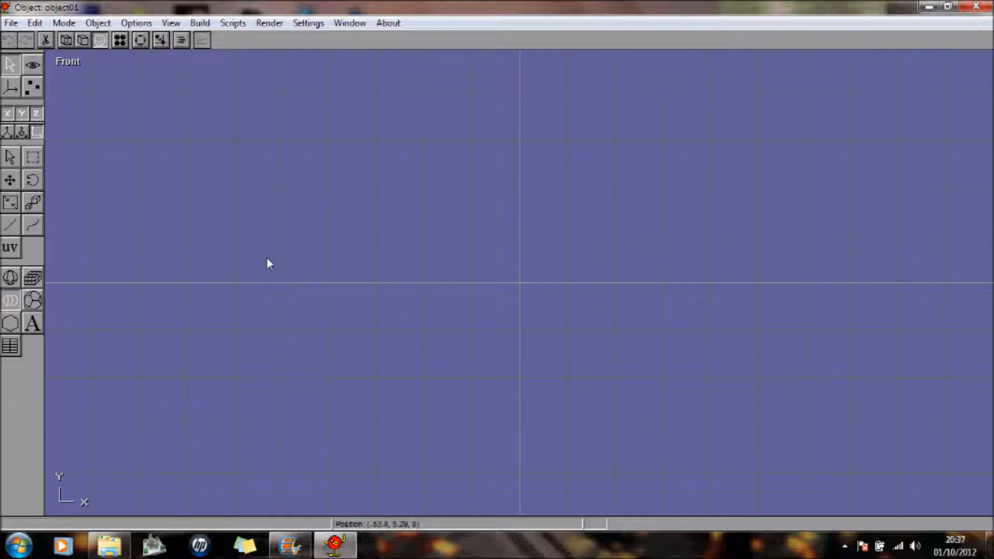
drag(266, 260, 270, 349)
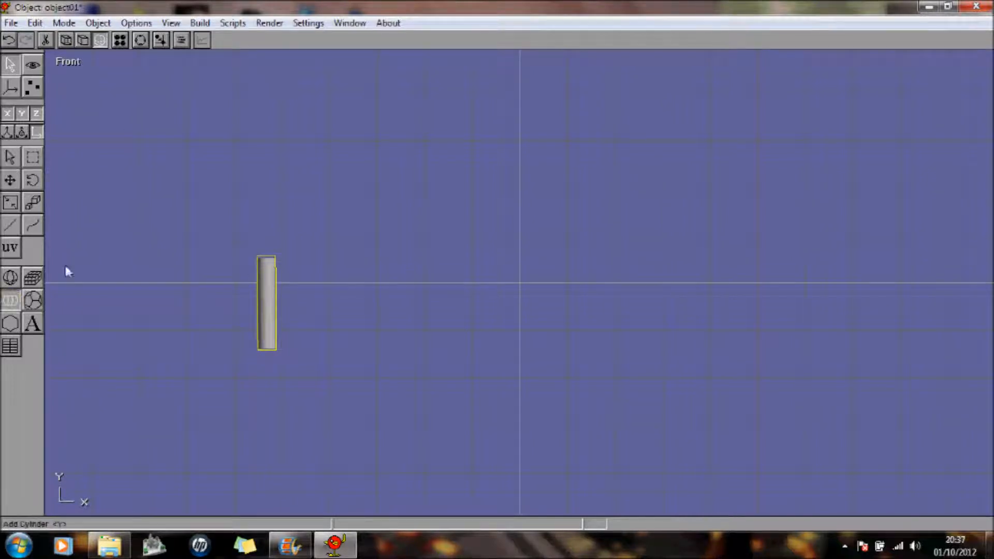
drag(266, 263, 383, 263)
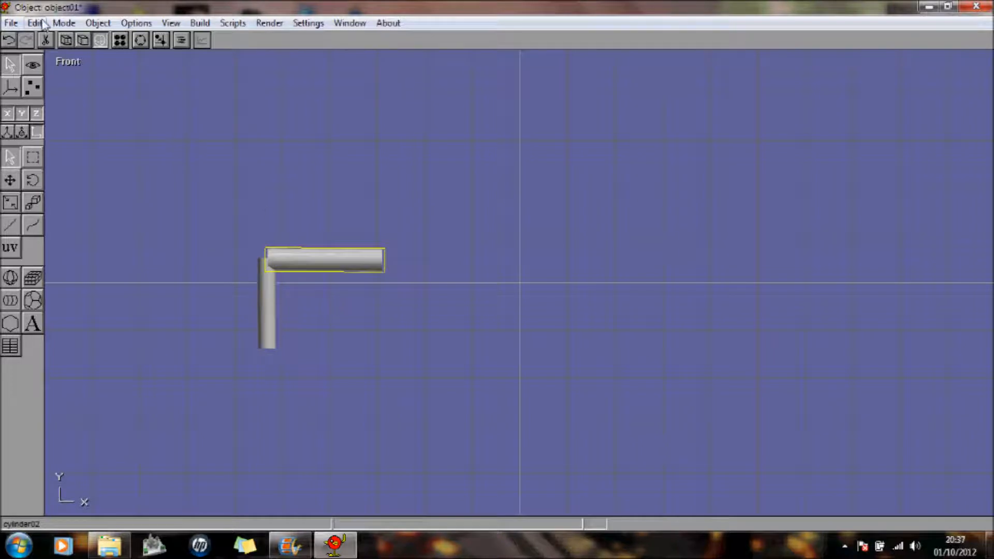
click(63, 23)
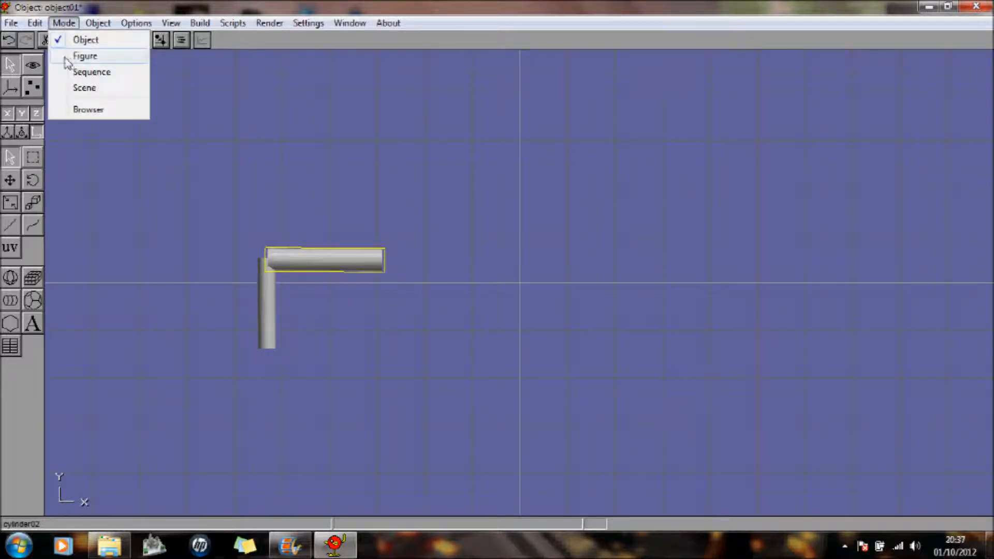
Step: Switch to Figure mode and rotate the upper bone of the two-bone chain to point right
click(86, 56)
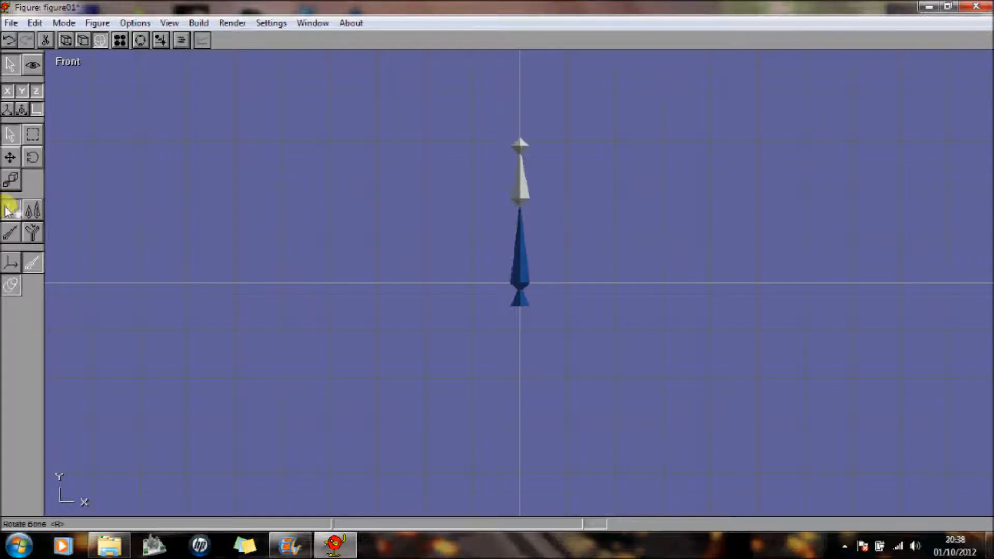
drag(520, 152, 583, 191)
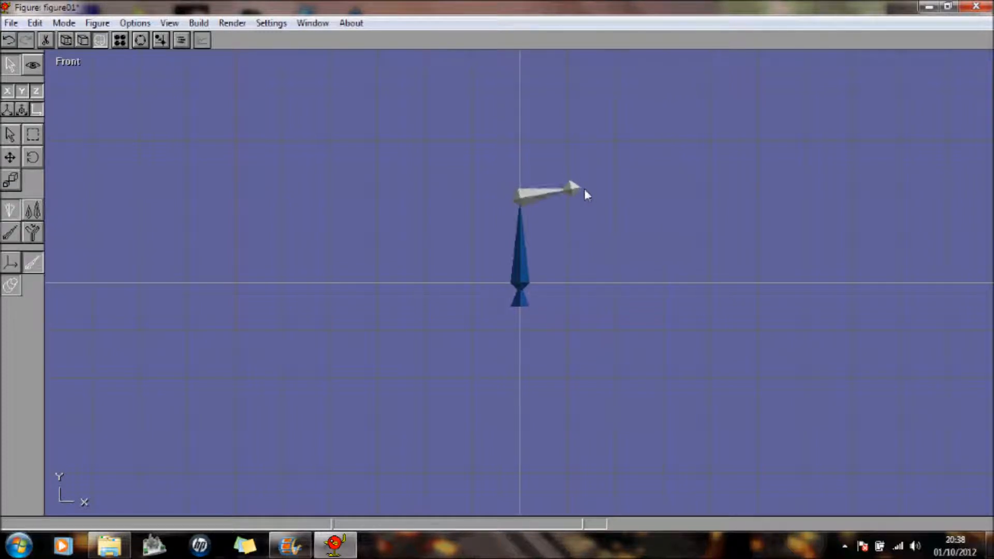
mouse_move(388, 197)
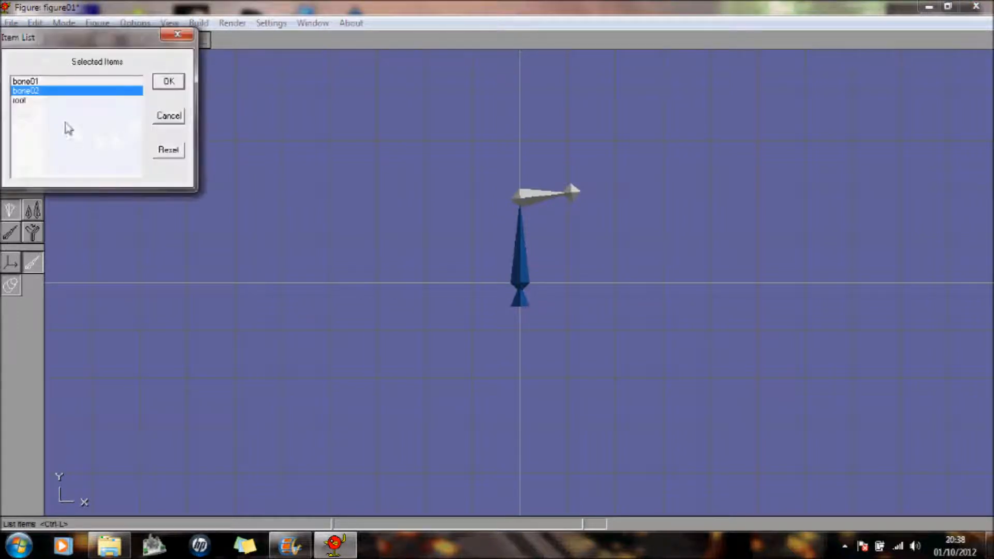
Step: Try attaching object01 to the root bone and dismiss the warning that root can't own objects
click(167, 81)
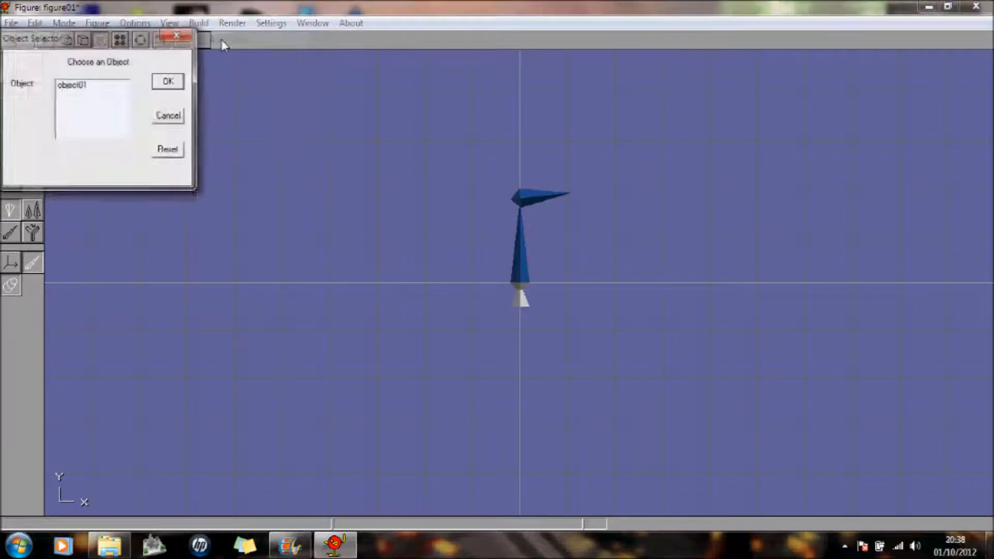
click(83, 84)
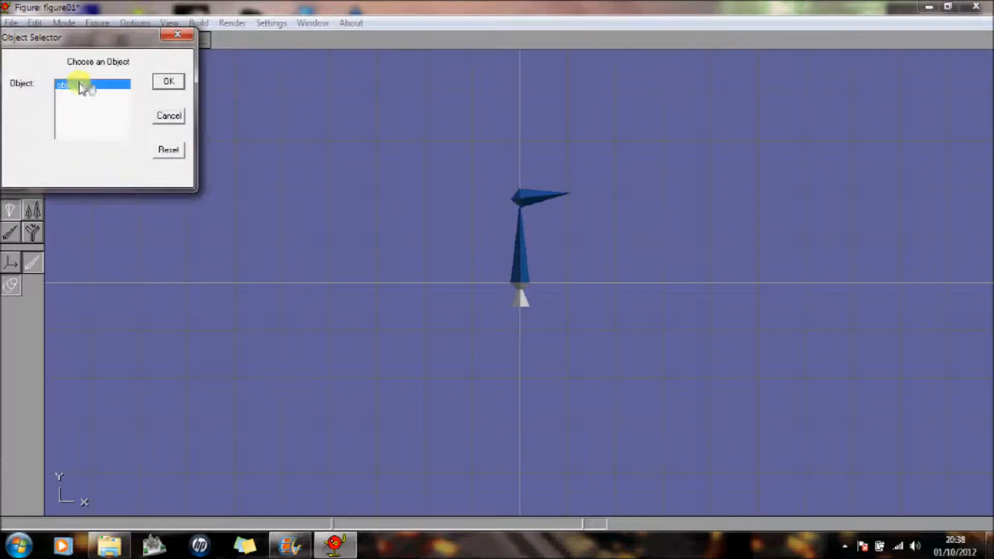
click(168, 80)
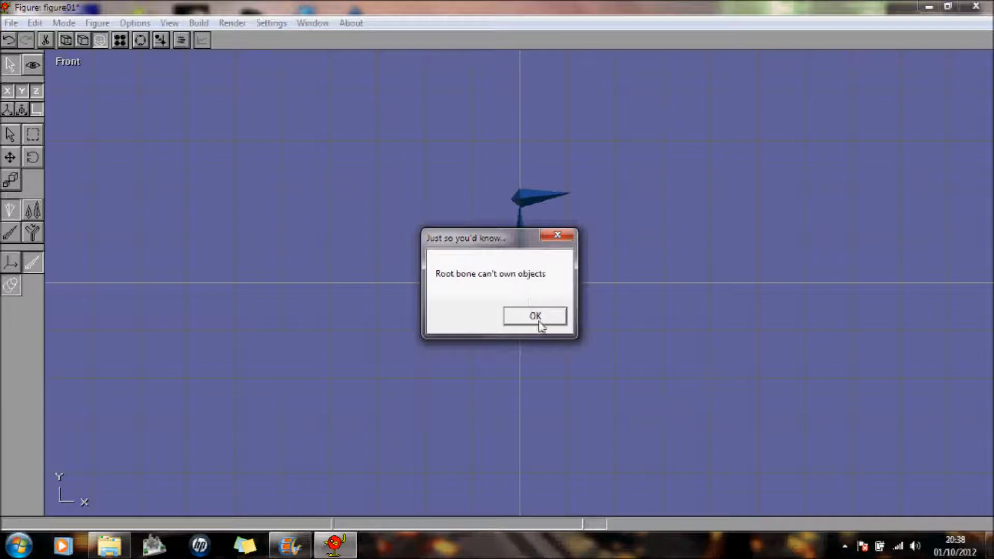
click(535, 317)
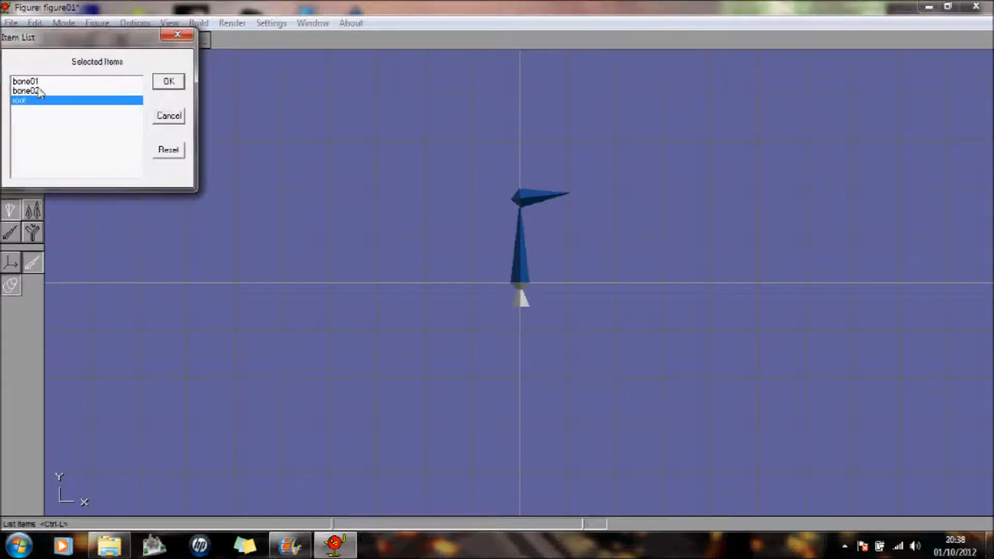
Step: Attach object01 to bone01 via Build > Add Object
click(168, 81)
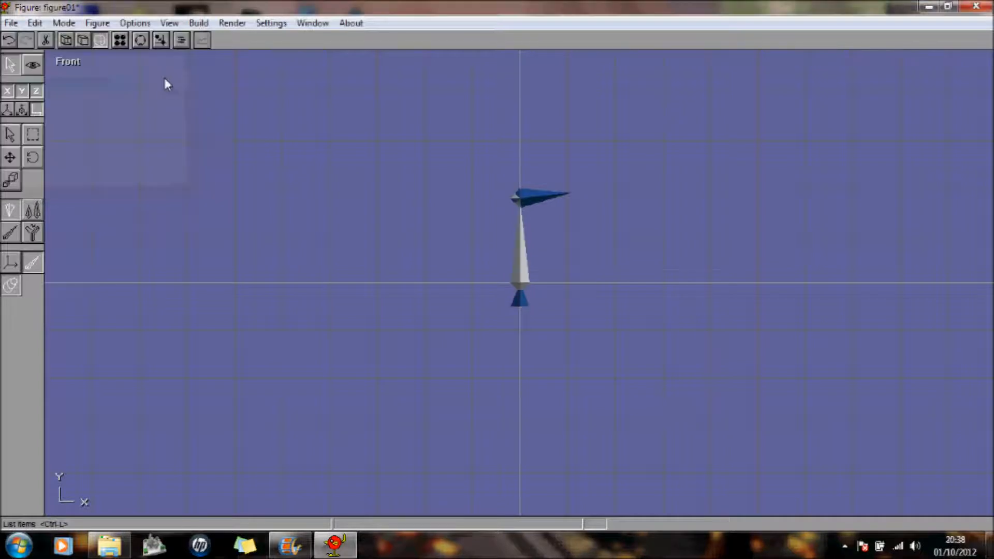
click(199, 23)
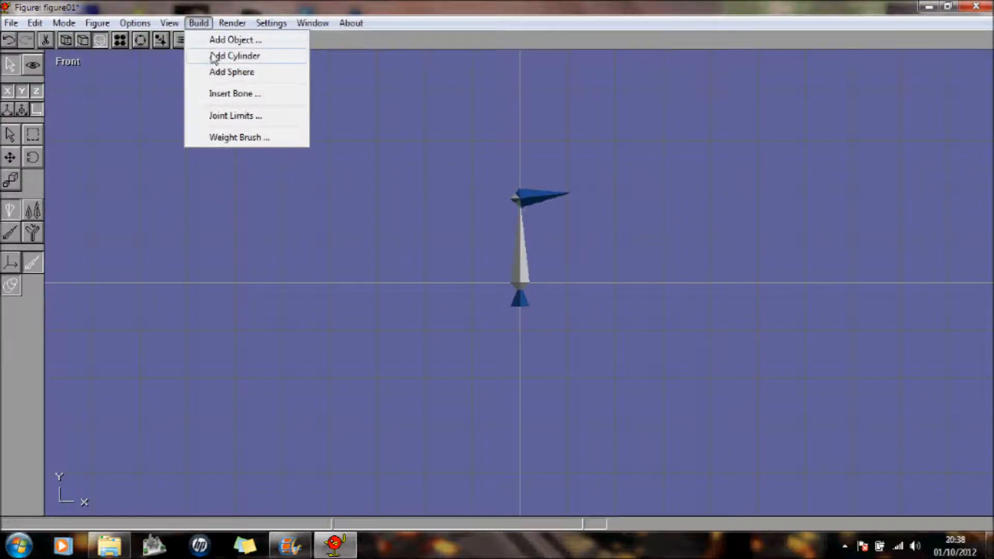
click(235, 40)
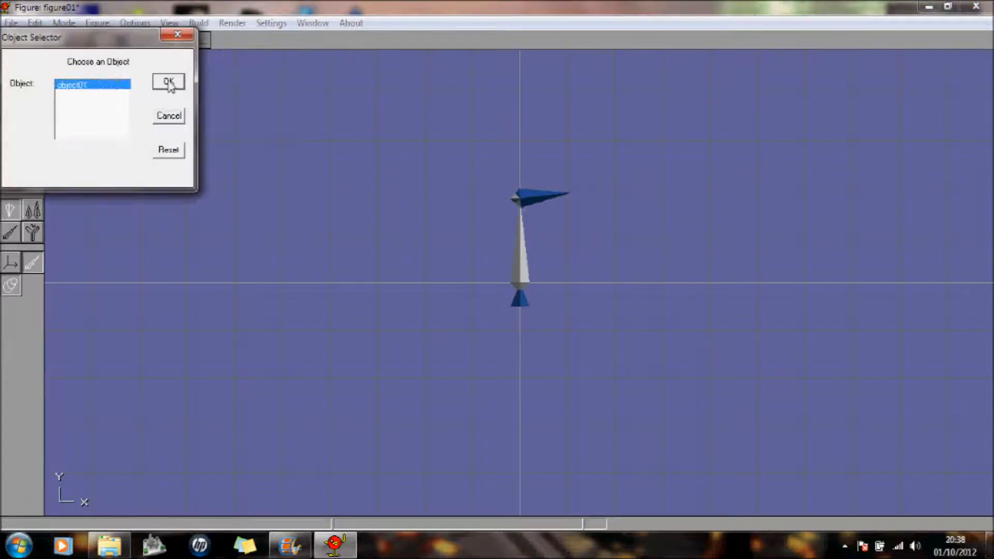
click(168, 83)
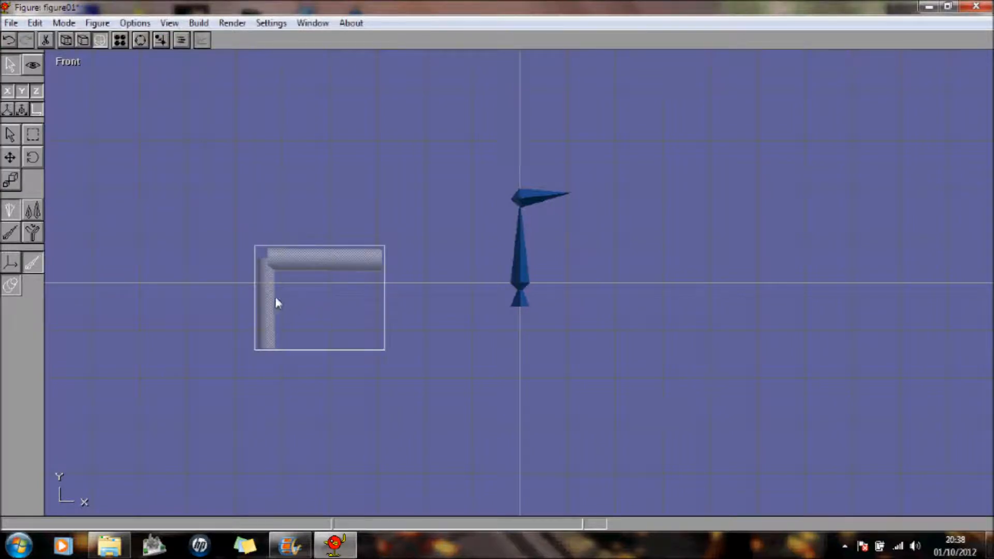
mouse_move(297, 262)
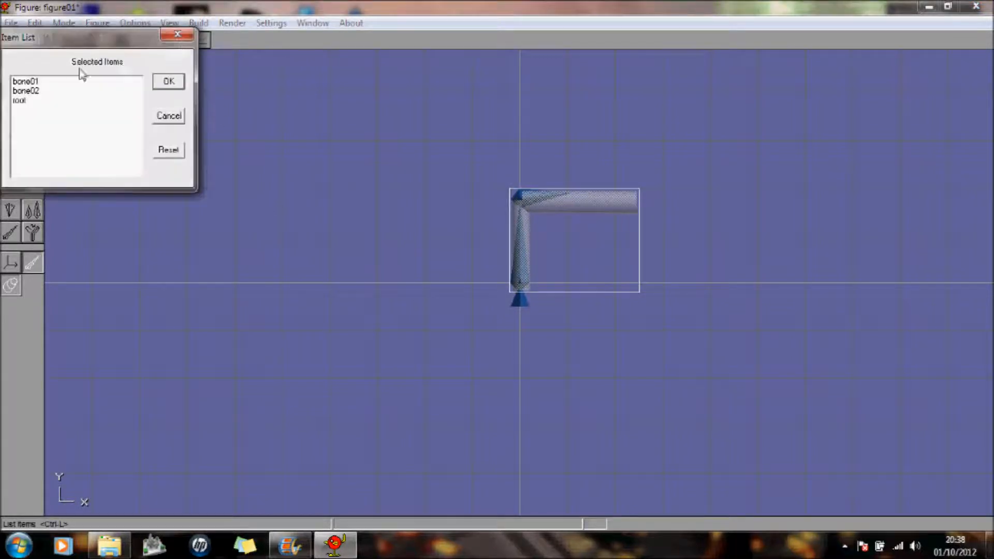
Step: Select bone01 then bone02 from the item list and swing bone02 further right
click(168, 81)
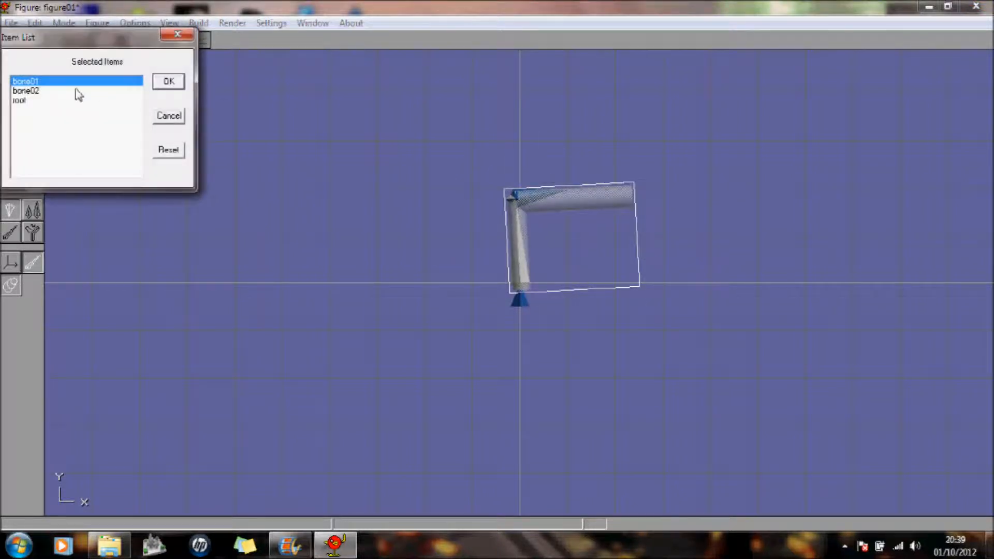
click(168, 81)
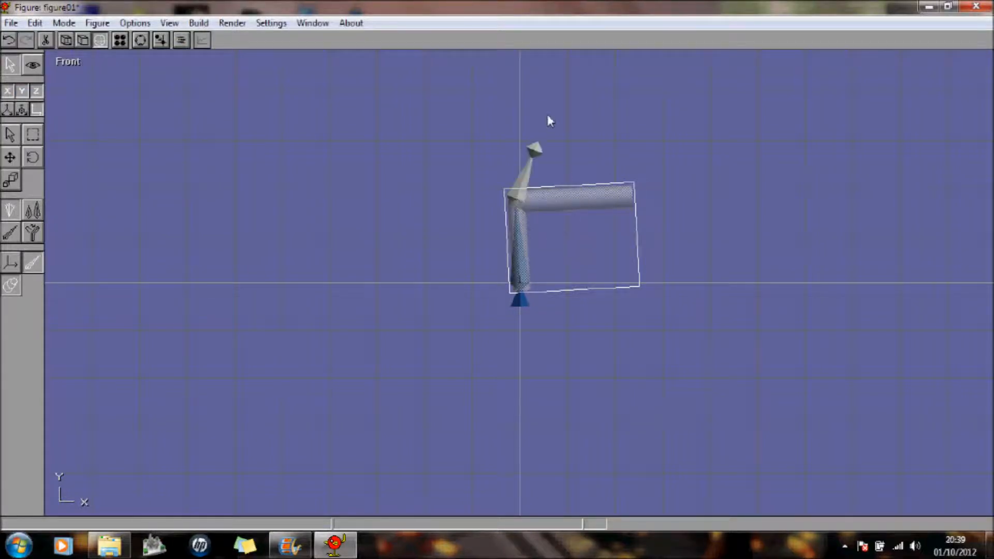
drag(534, 149, 563, 171)
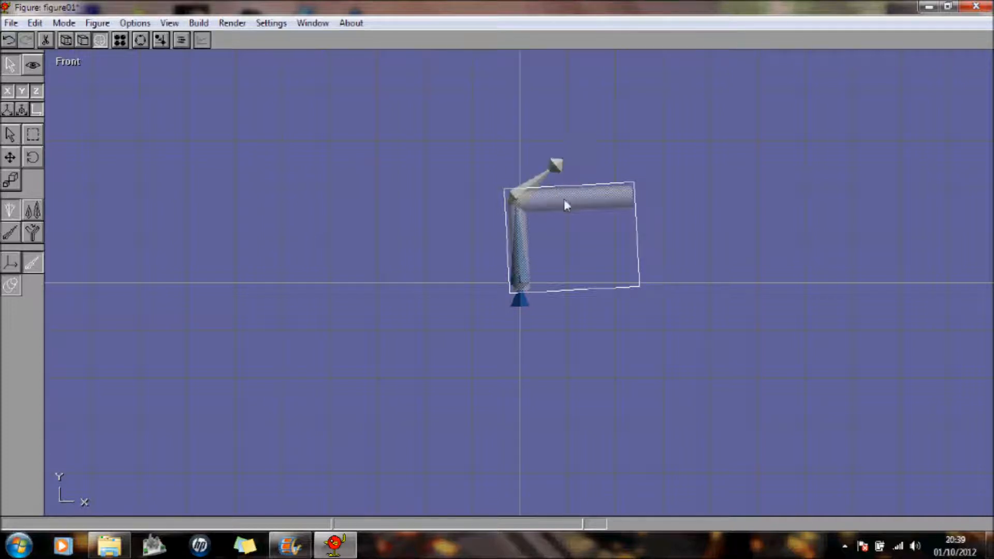
mouse_move(588, 200)
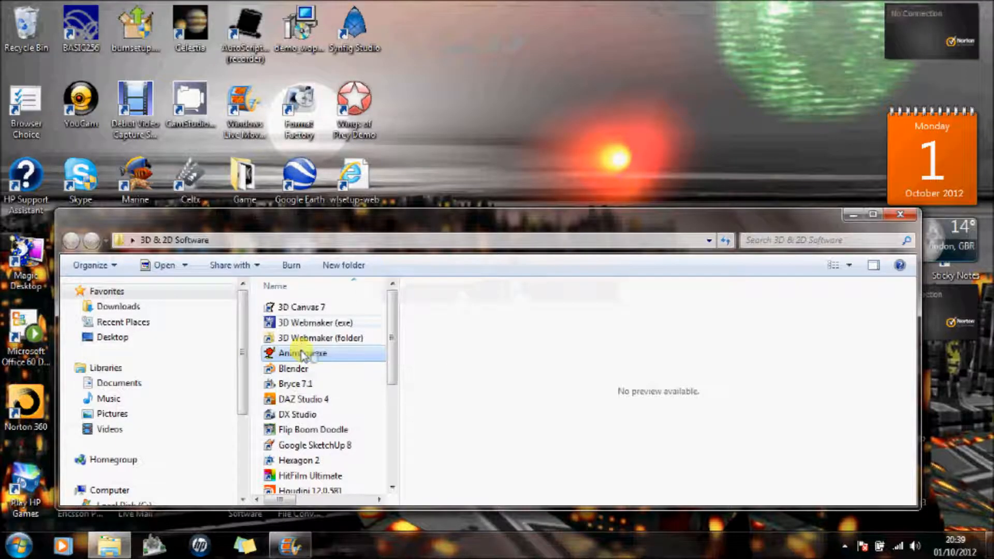
Step: Relaunch Anim8or from the folder and maximize its window
double_click(300, 353)
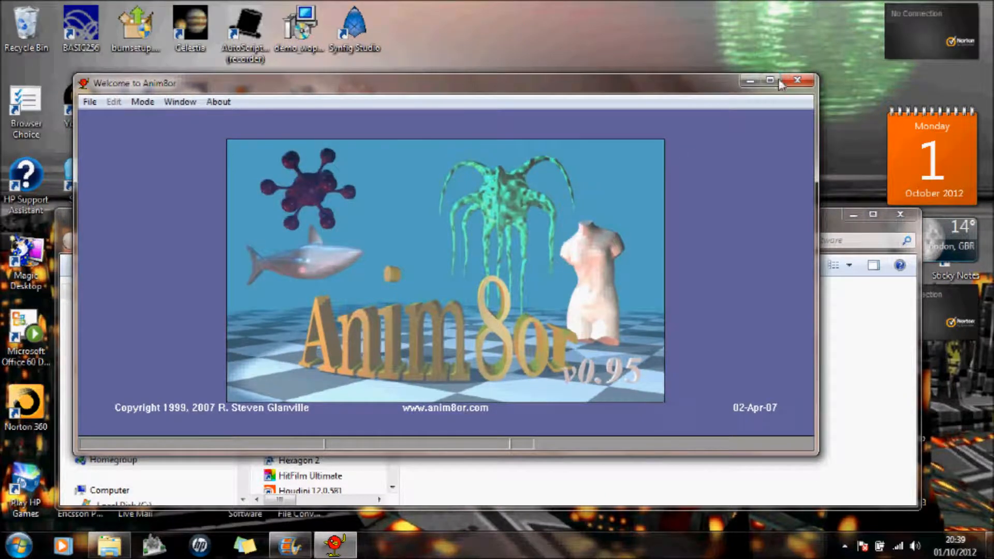
click(771, 81)
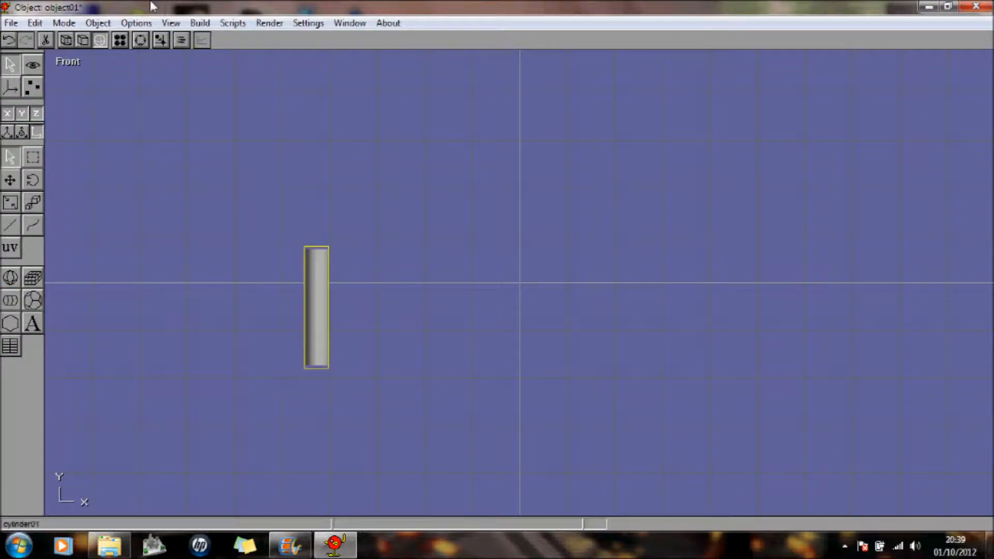
Step: Create object02 for the horizontal cylinder, then another new object, via Object > New
click(98, 23)
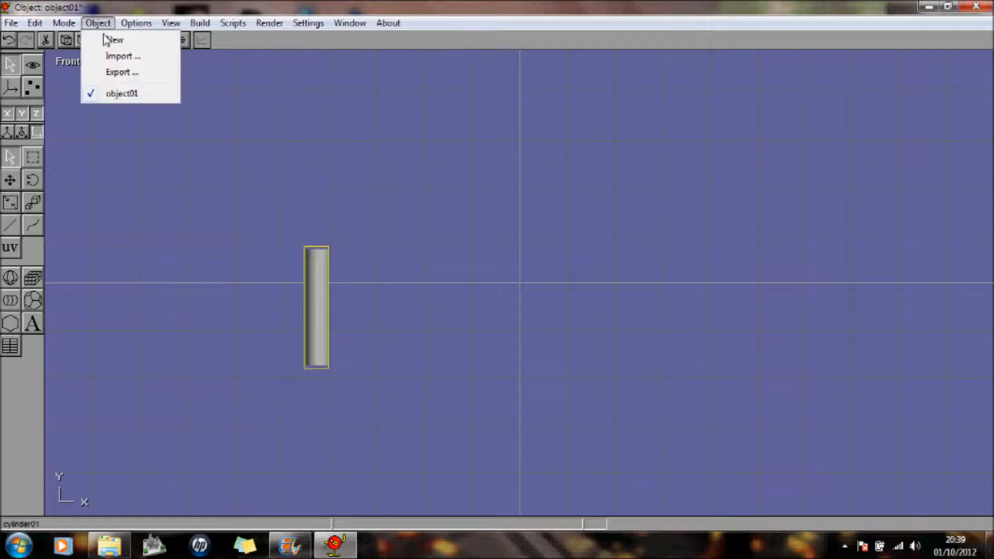
click(114, 39)
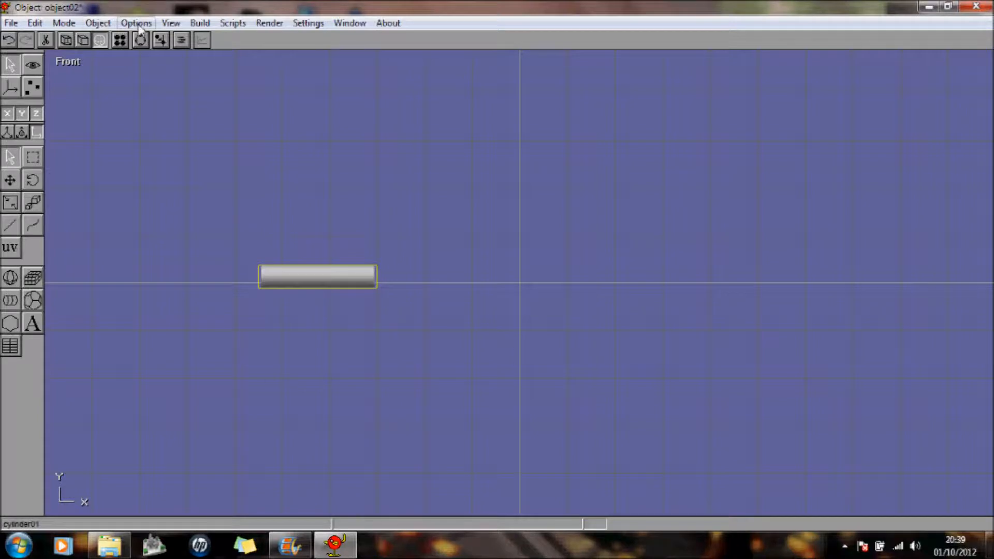
click(97, 22)
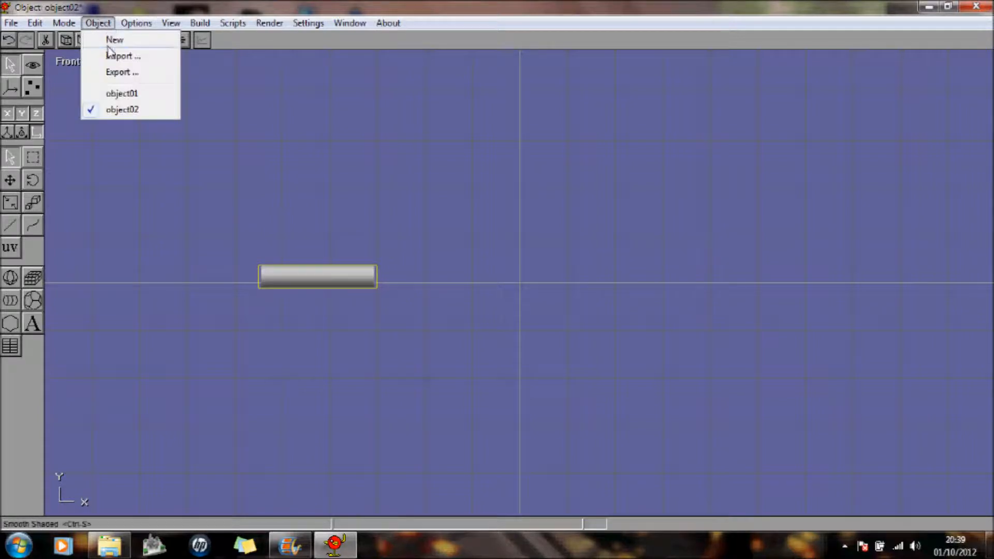
click(115, 39)
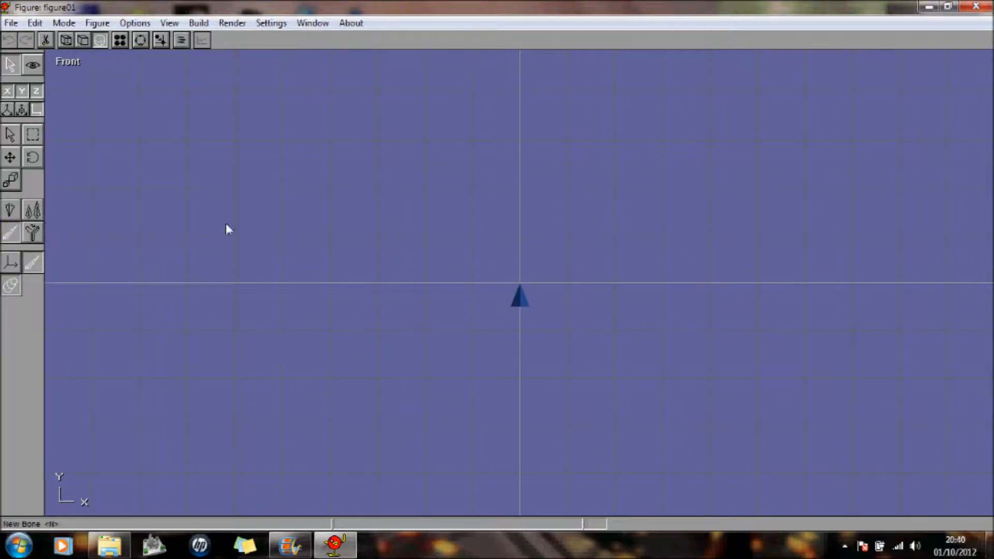
Step: Grow the first bone upward from the new figure's root
click(518, 296)
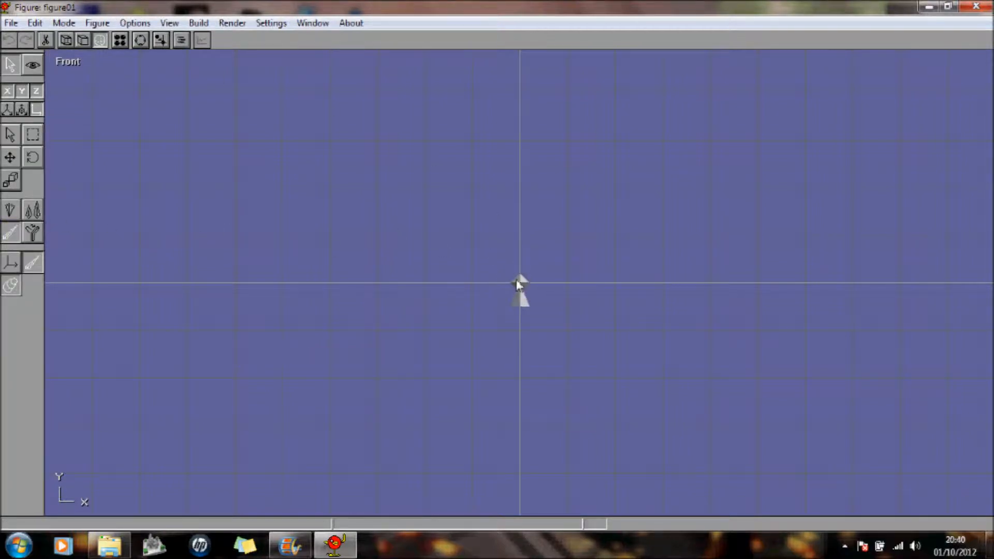
drag(520, 295, 519, 200)
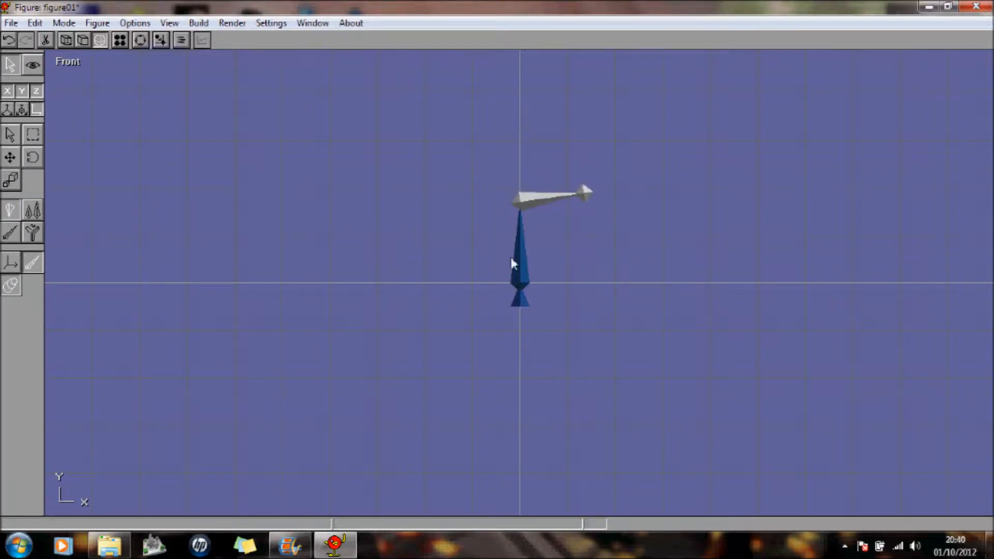
mouse_move(248, 45)
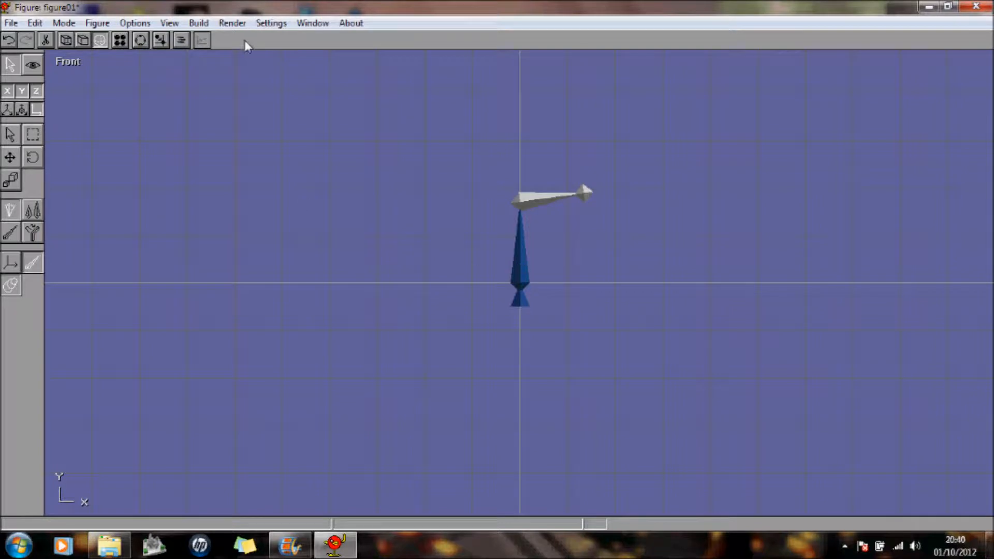
Step: Select bone01 in the Item List and attach object01's upright cylinder to it
click(181, 39)
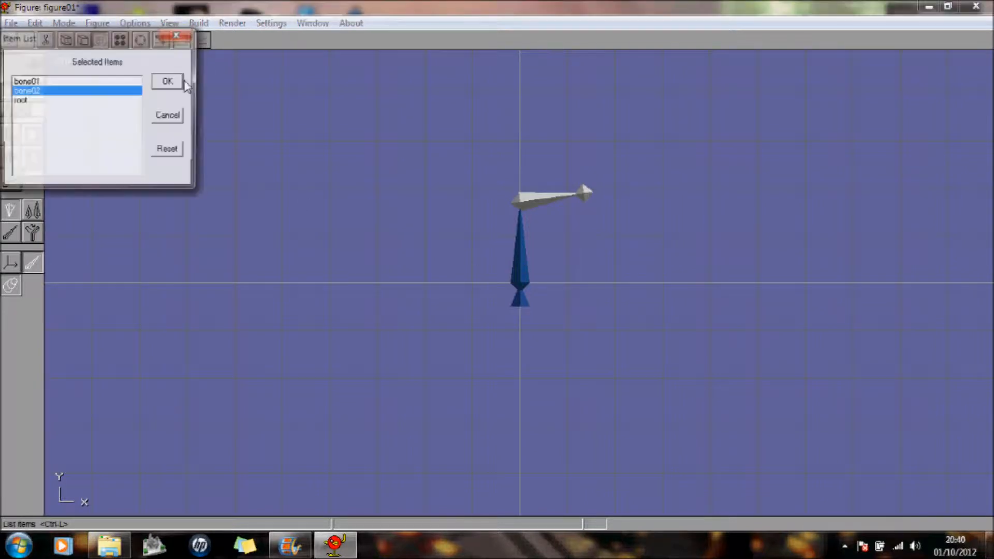
click(168, 81)
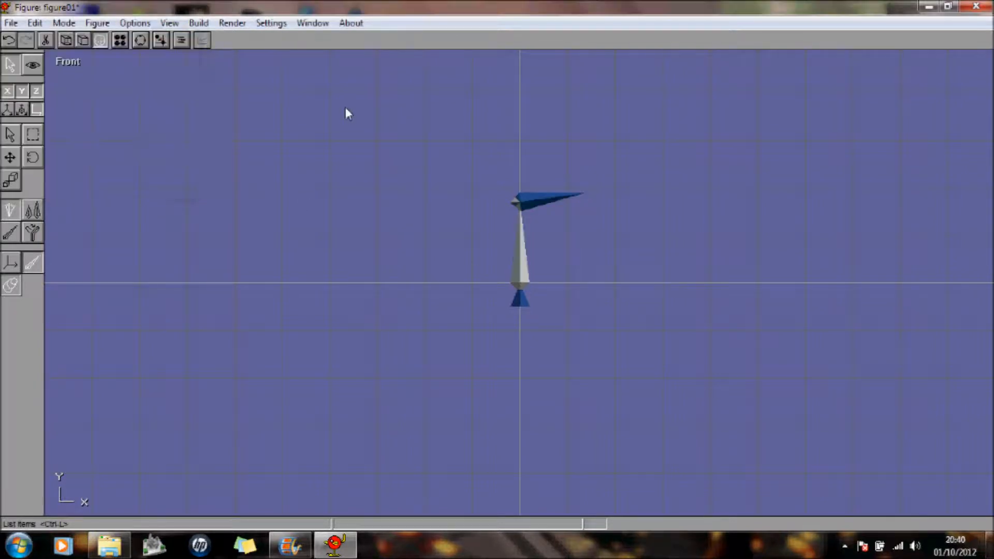
click(199, 22)
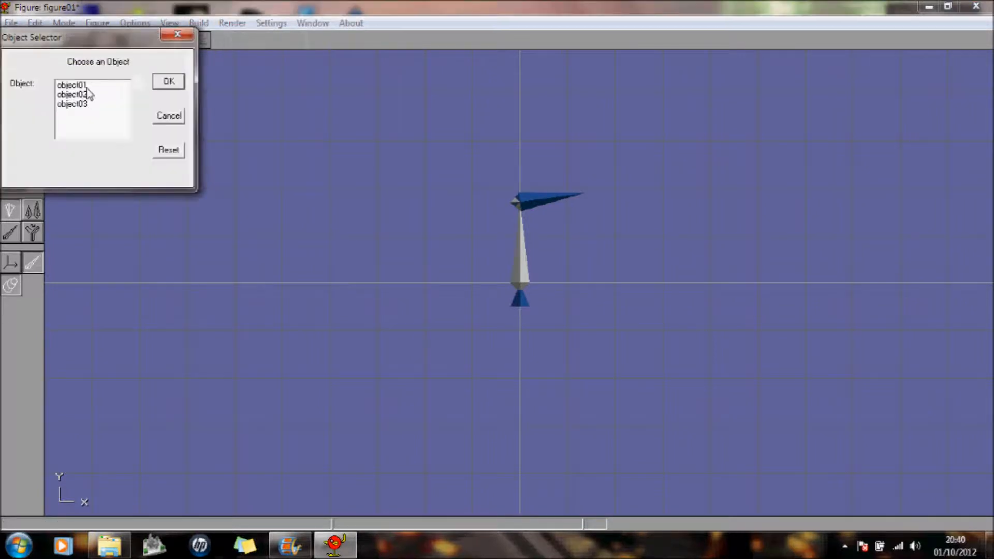
click(168, 81)
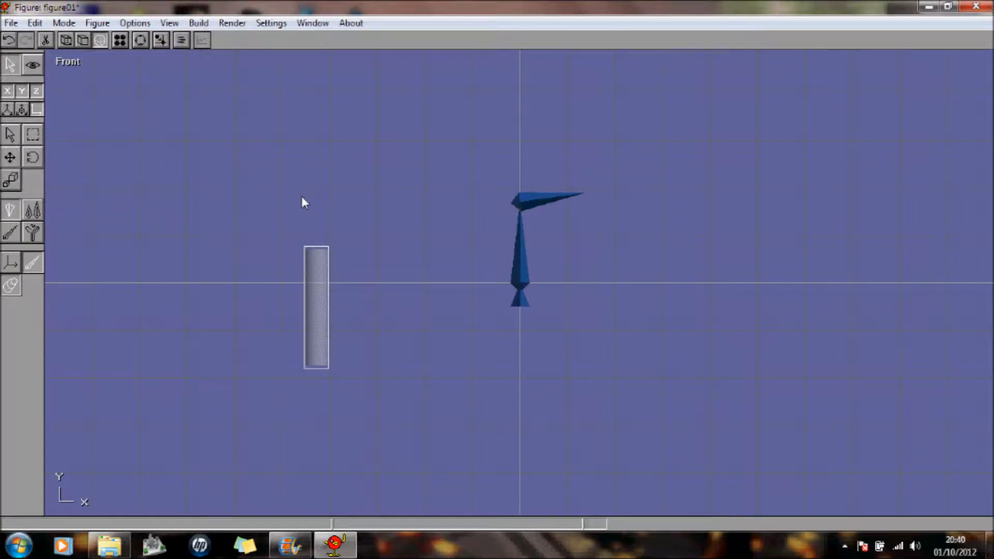
mouse_move(573, 295)
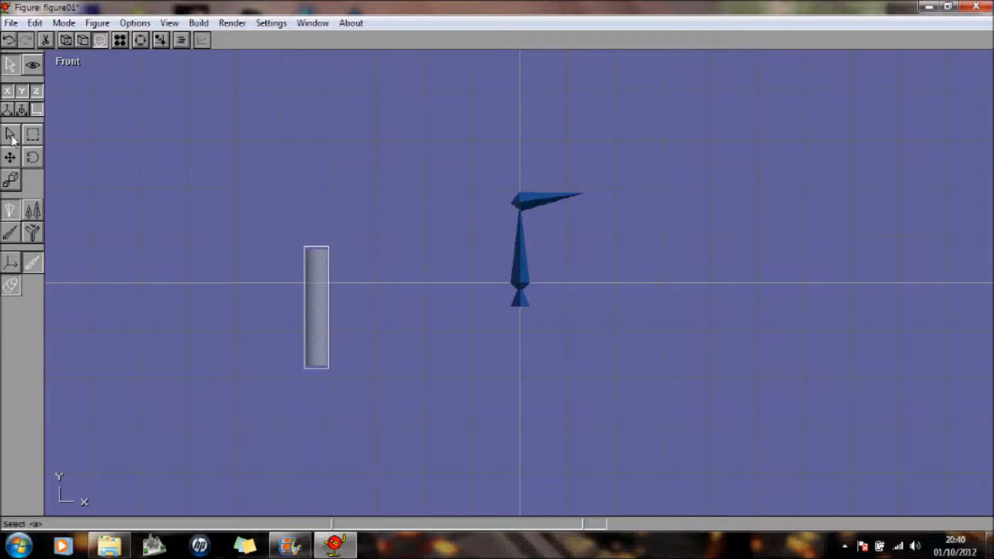
click(520, 248)
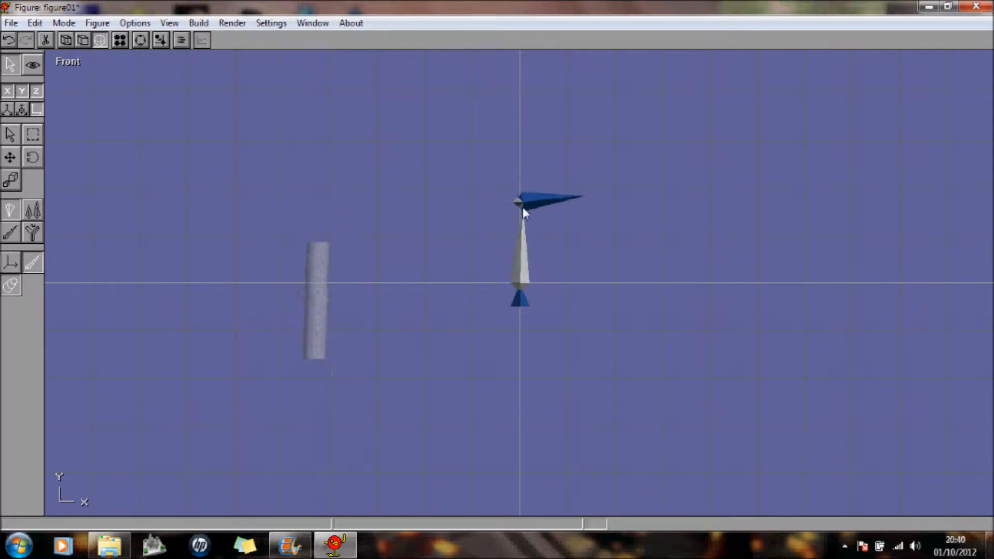
mouse_move(536, 209)
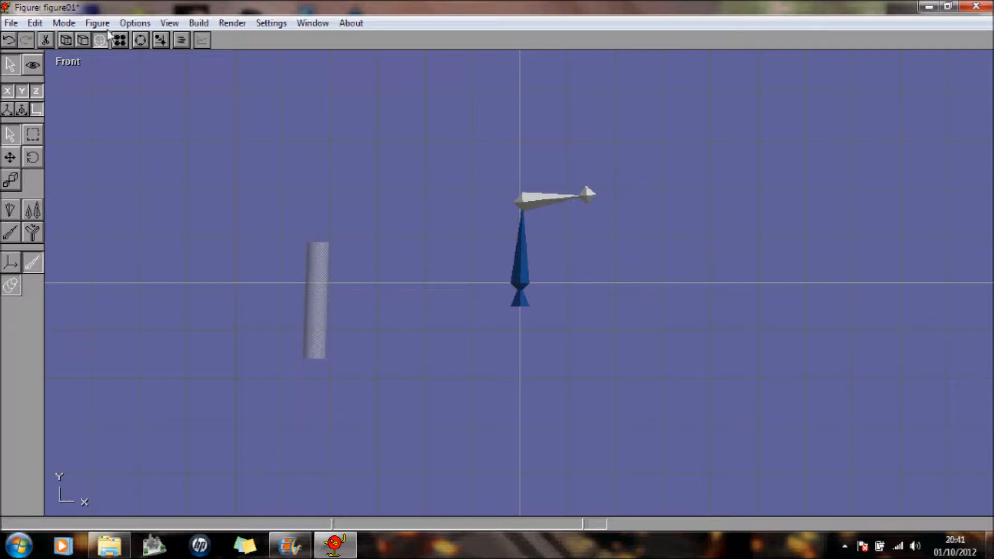
Step: Attach object02 to bone02, turn its cylinder horizontal and move it onto the bone
click(199, 23)
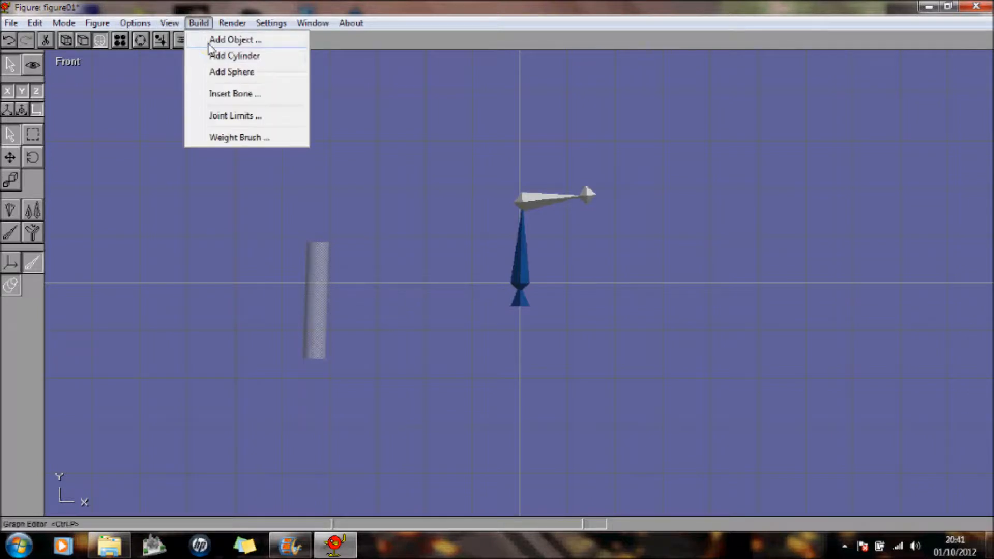
click(235, 39)
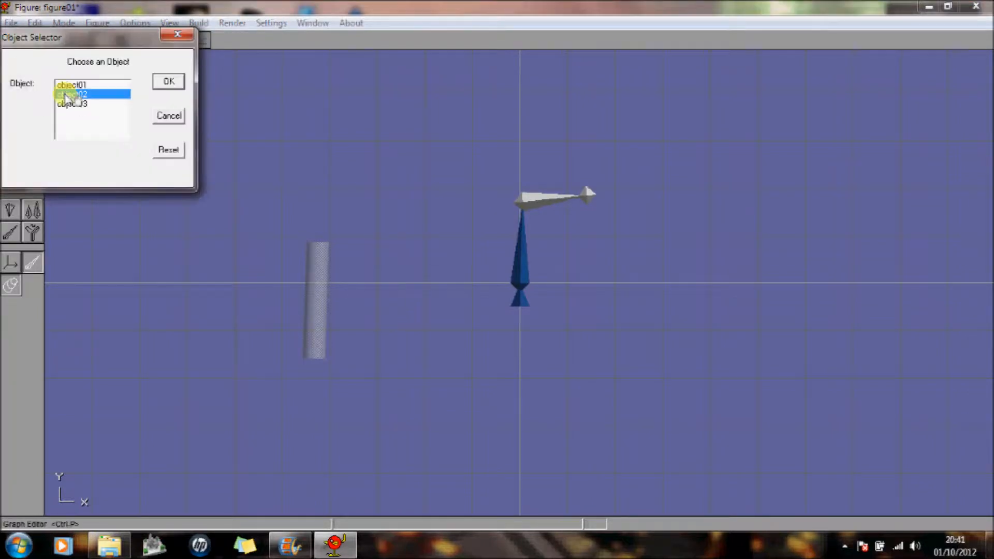
click(168, 81)
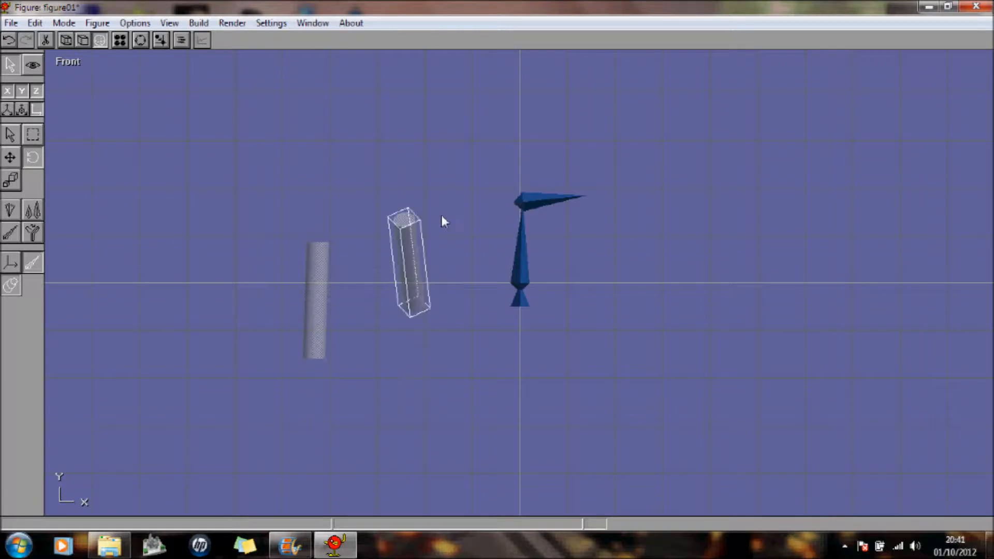
drag(409, 260, 618, 421)
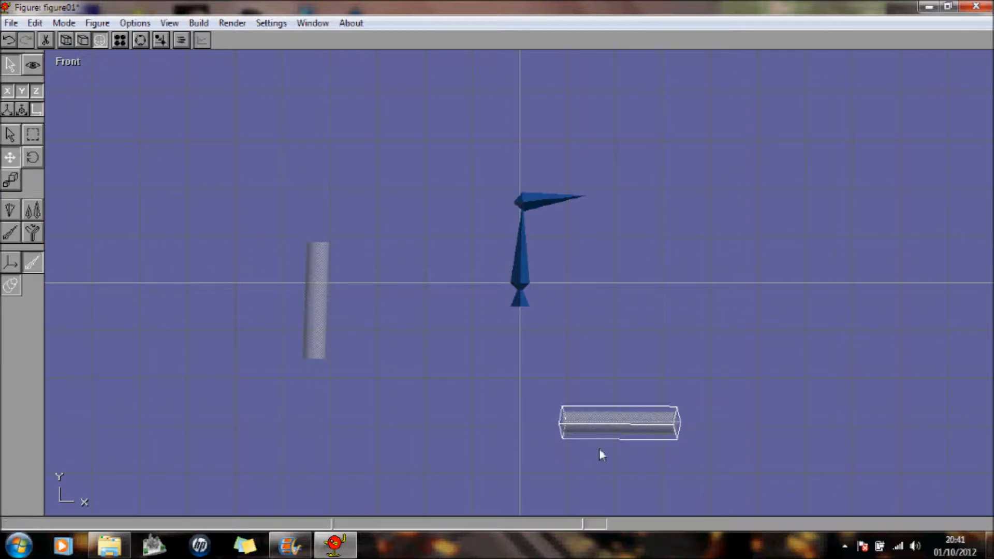
drag(619, 421, 576, 205)
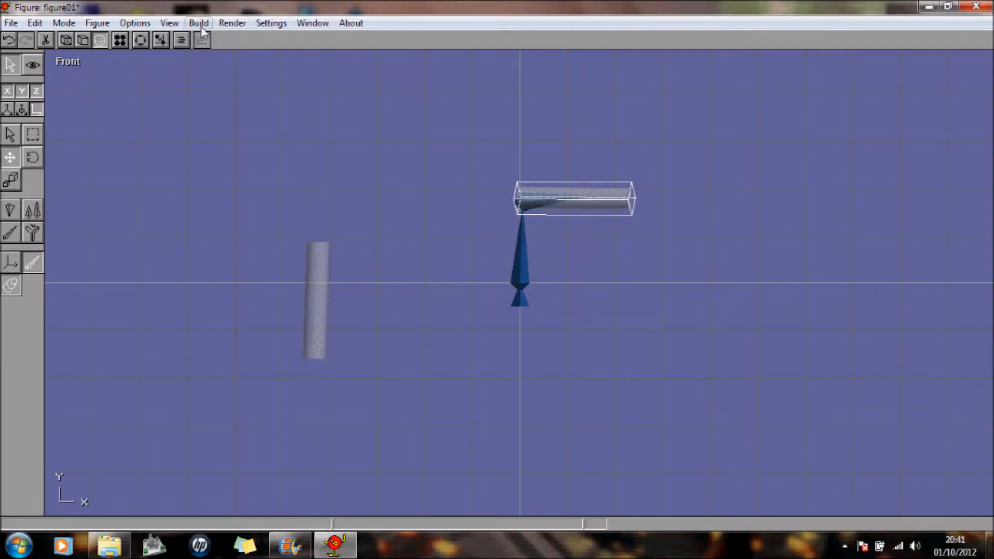
mouse_move(181, 40)
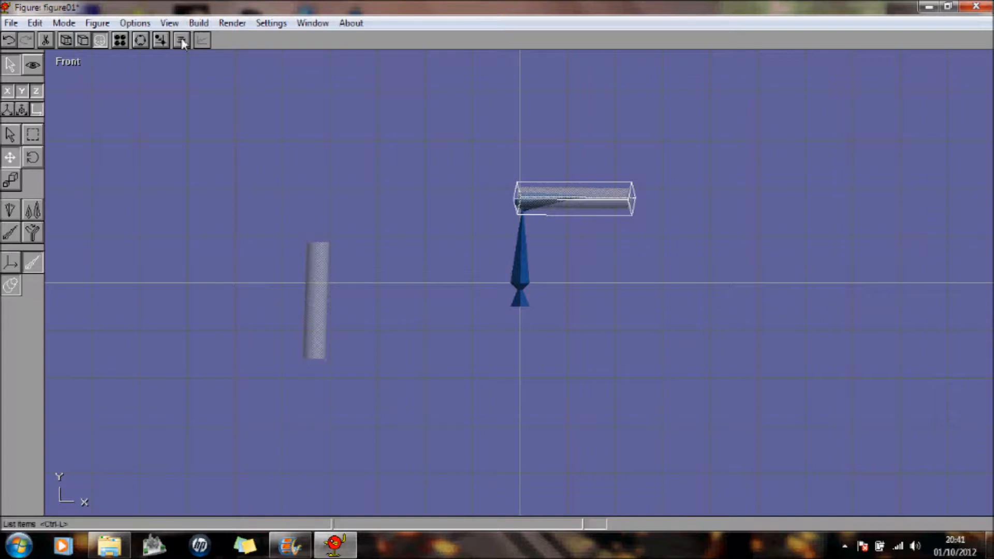
Step: Select the upper item from the list and tilt its cylinder to lie along bone02
click(180, 40)
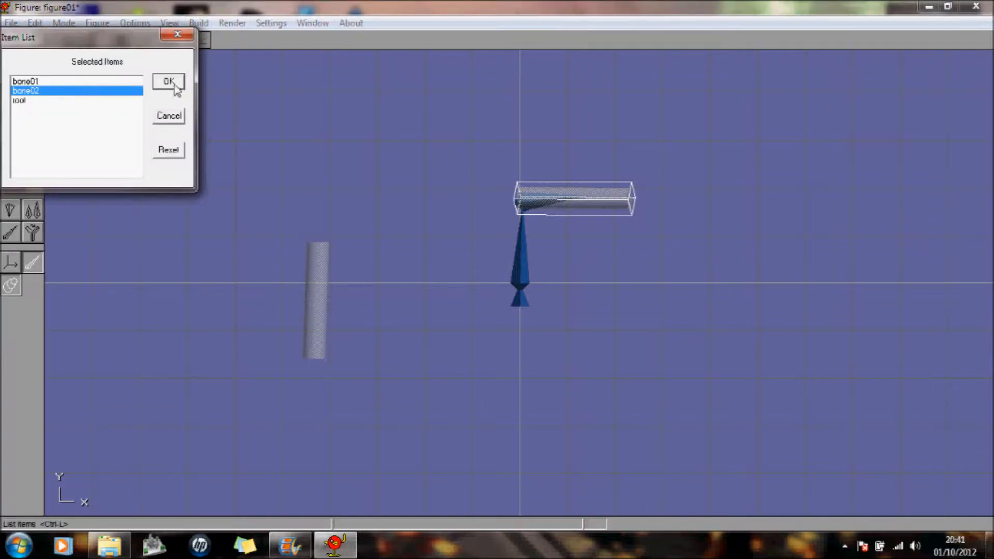
click(168, 81)
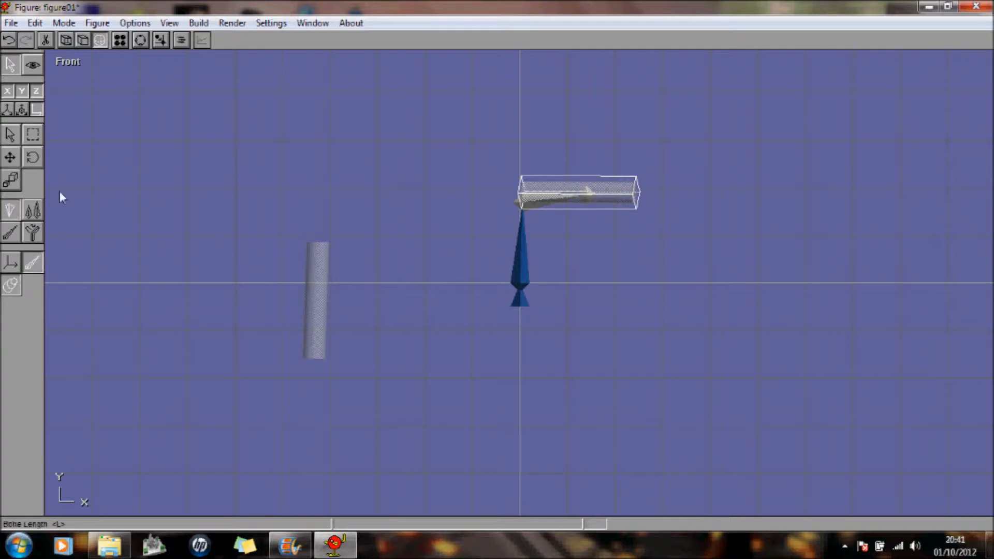
drag(583, 194, 573, 171)
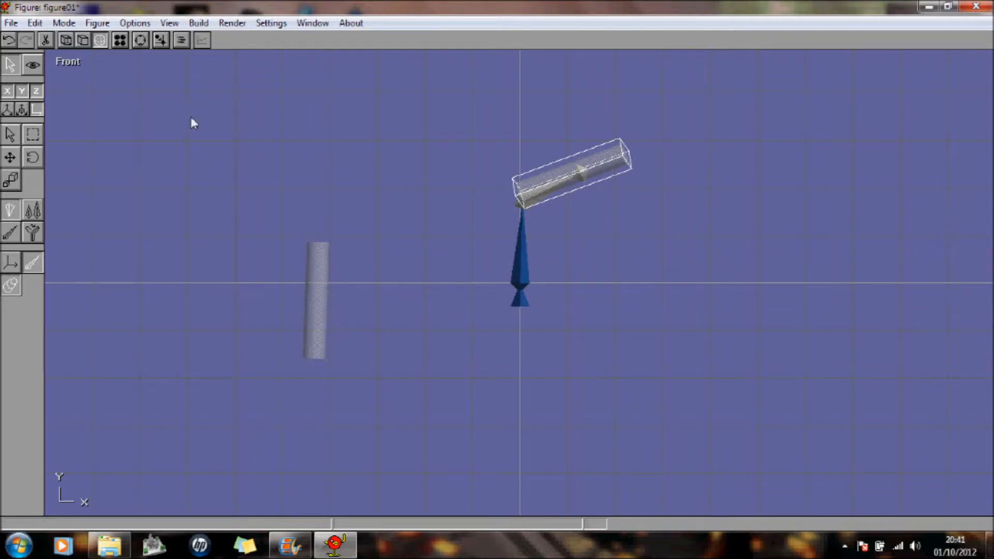
mouse_move(304, 277)
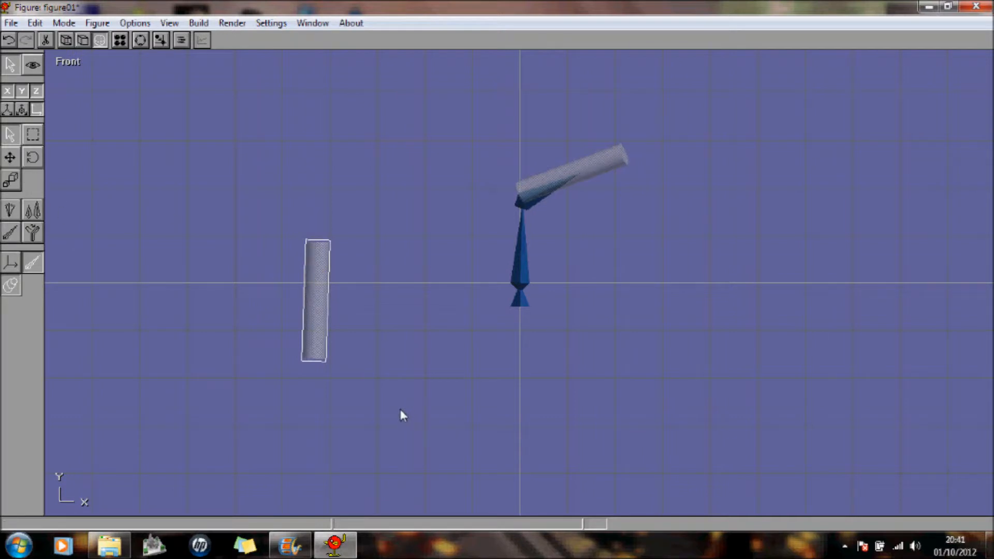
mouse_move(65, 191)
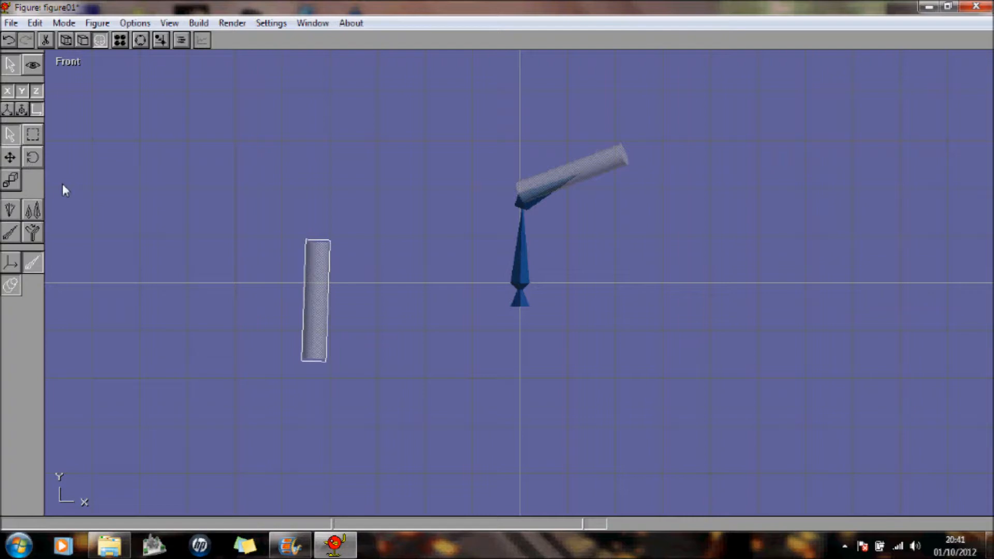
mouse_move(563, 265)
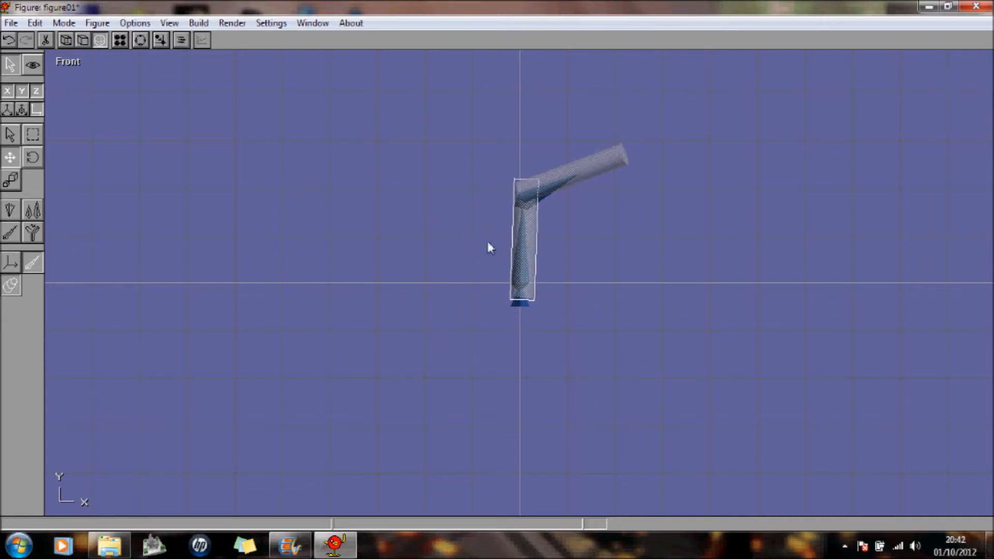
Step: Make bone01 the parent of the upright cylinder so the whole arm leans together
click(181, 39)
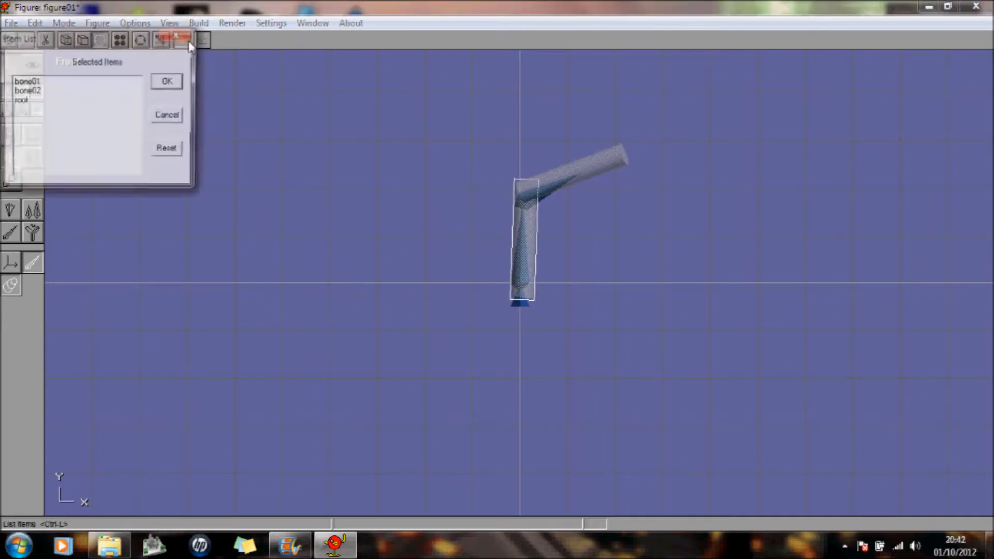
click(27, 81)
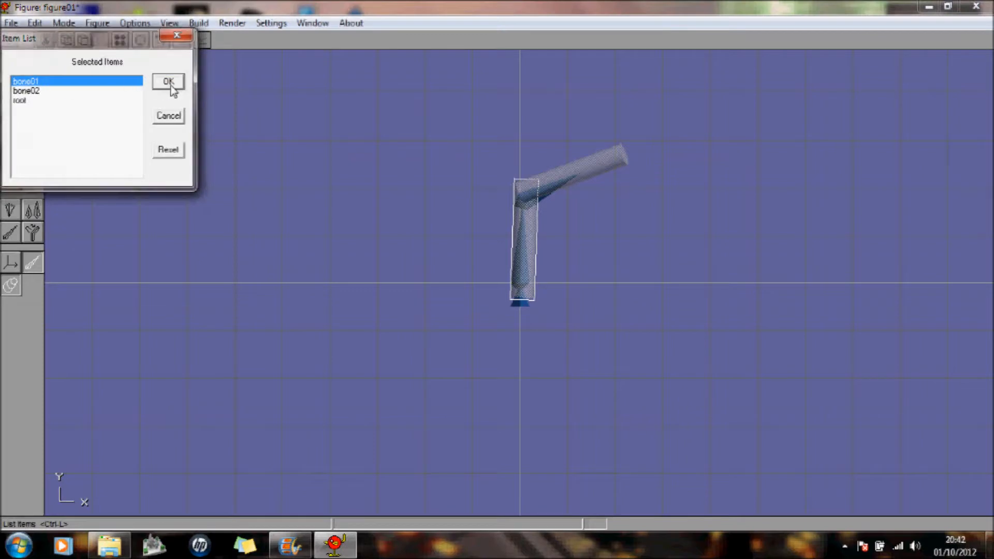
click(167, 82)
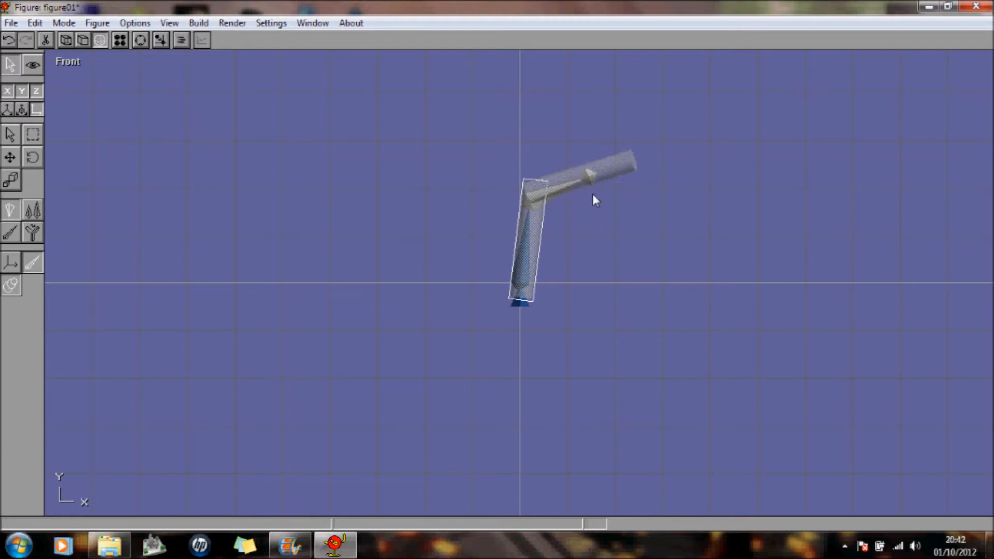
mouse_move(543, 248)
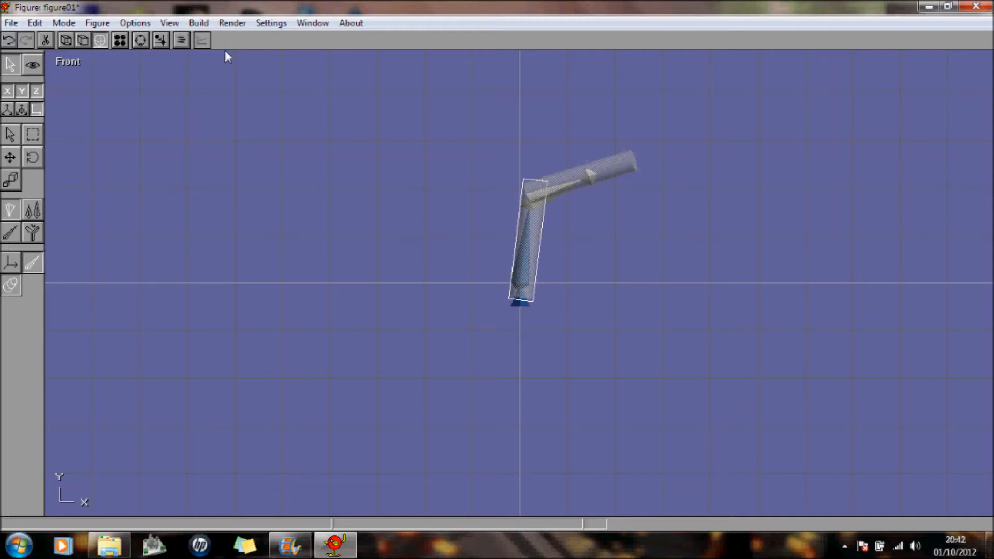
click(181, 40)
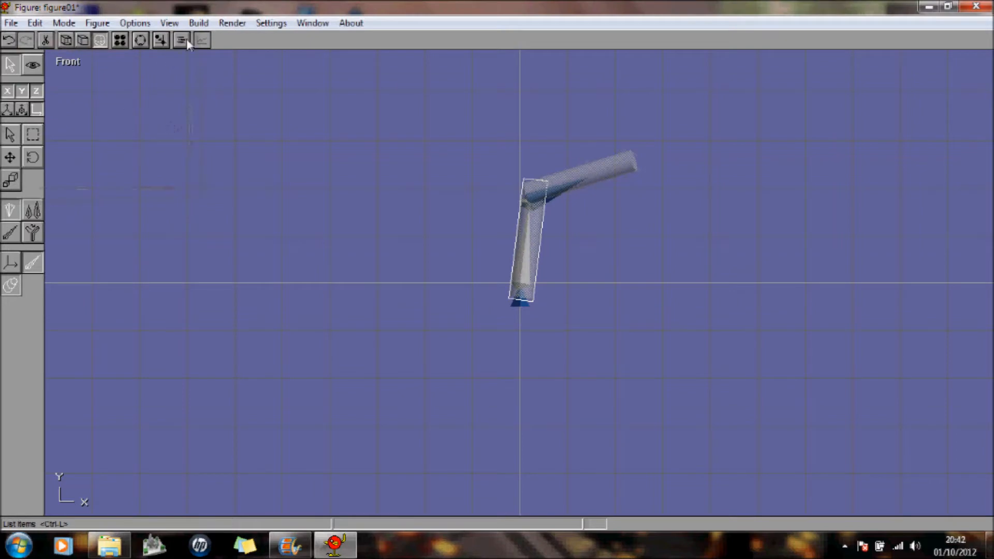
Step: Add a sphere object to the figure and parent it to bone01 so it follows the arm
click(180, 40)
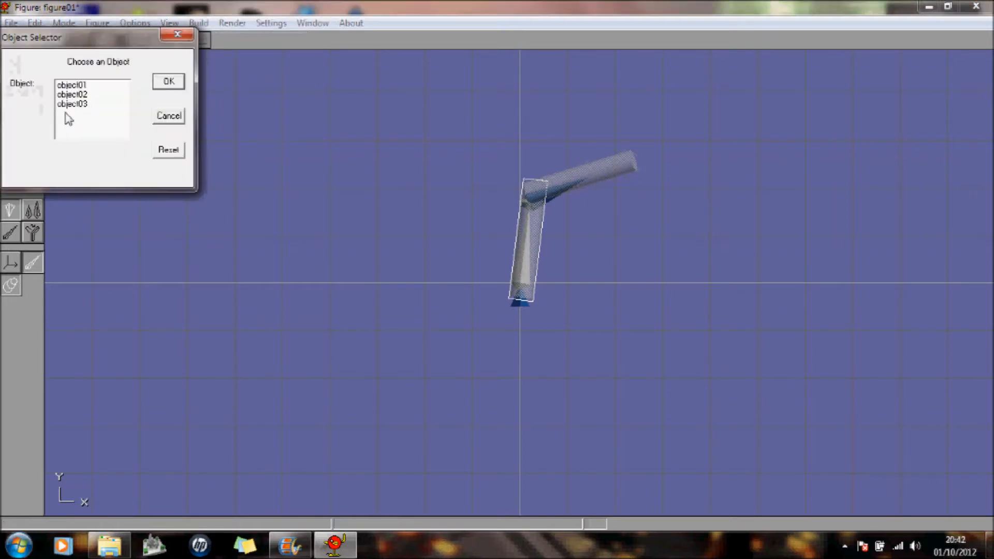
click(168, 81)
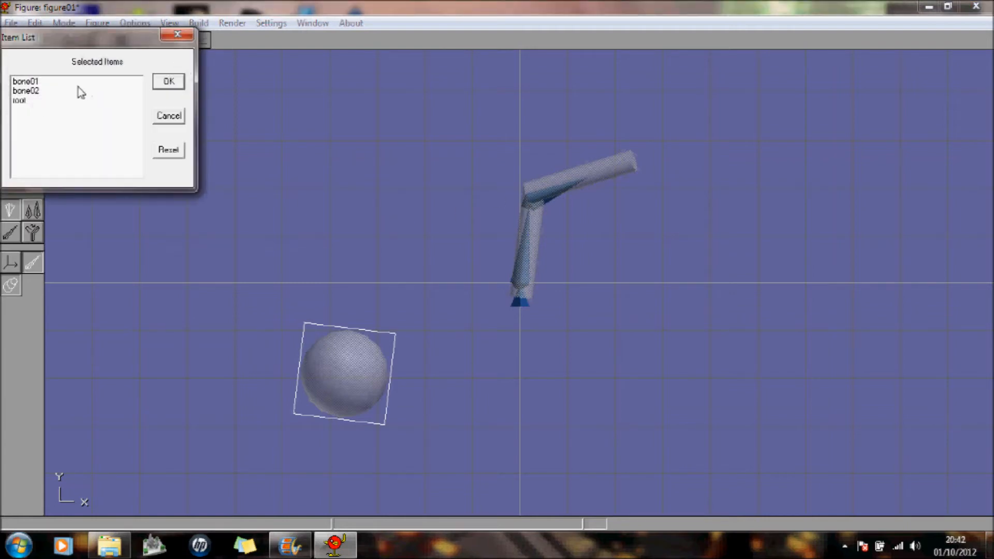
click(25, 81)
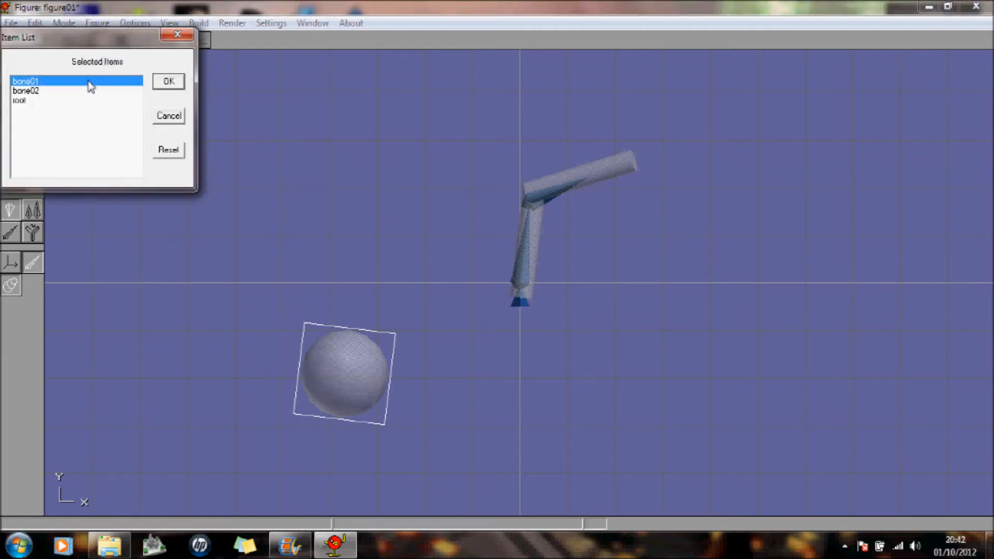
click(167, 81)
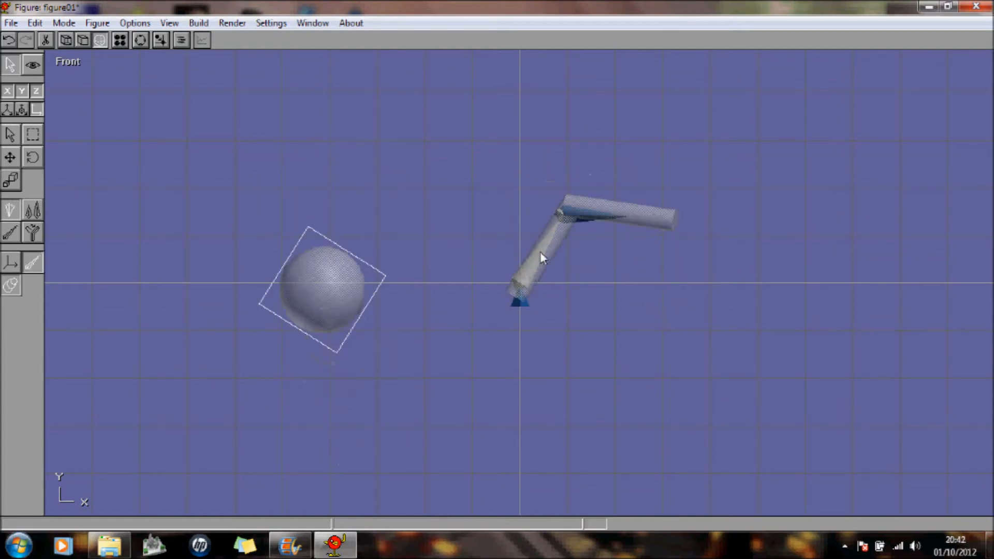
Step: Build a new cylinder beside the sphere and attach it to bone01 as well
click(198, 23)
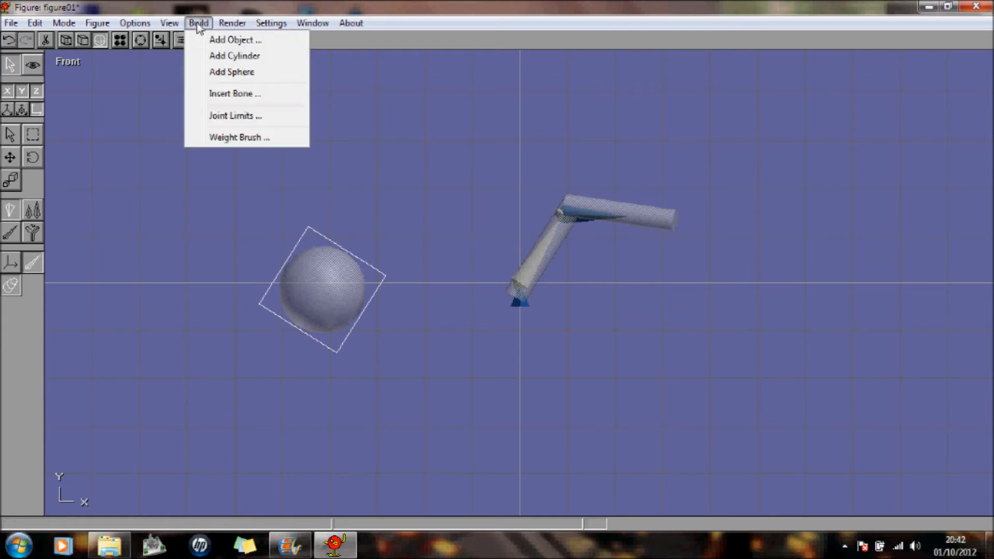
click(235, 39)
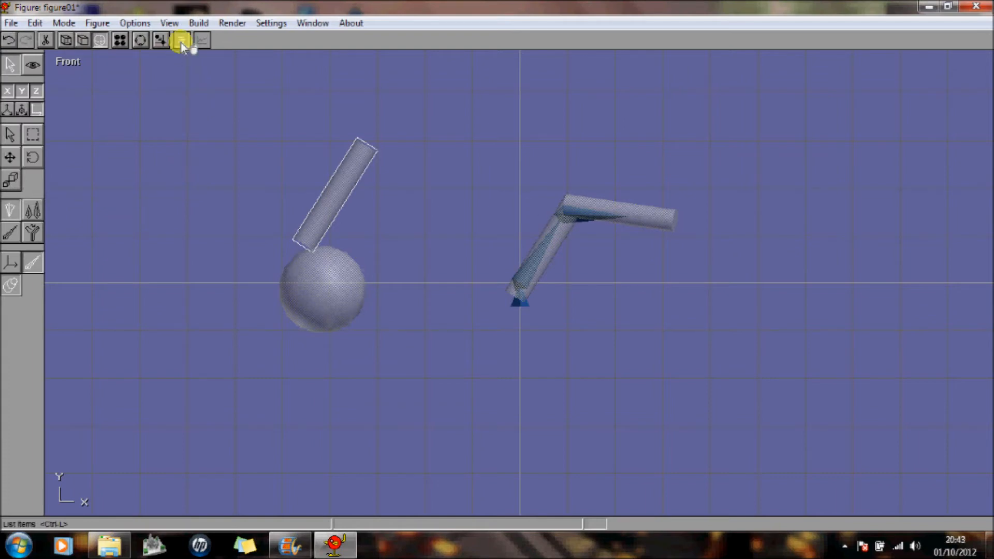
click(181, 40)
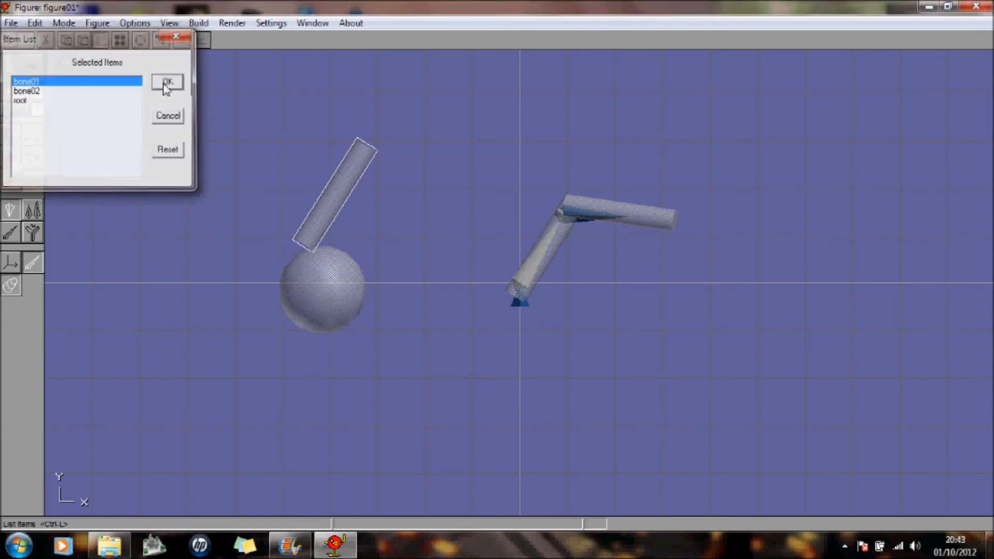
click(167, 83)
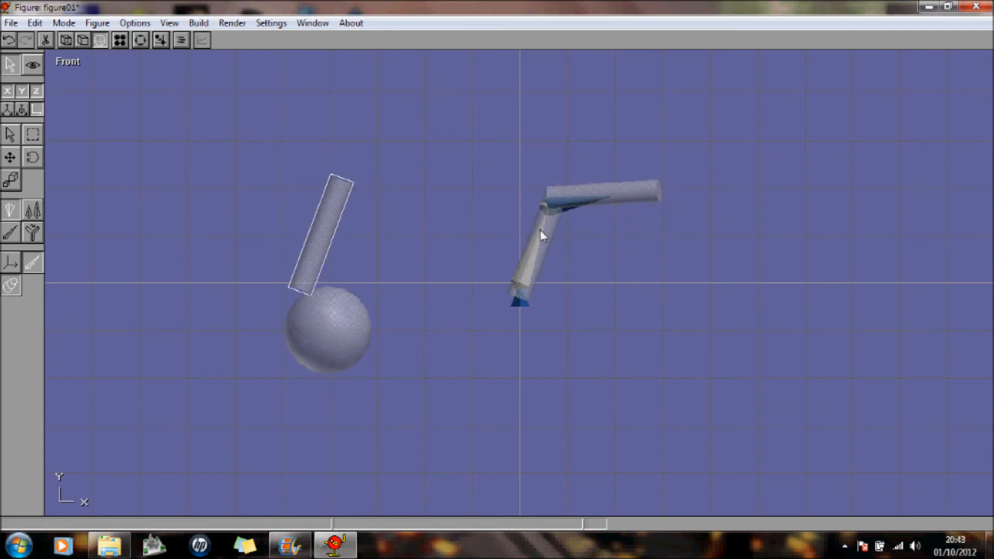
mouse_move(549, 229)
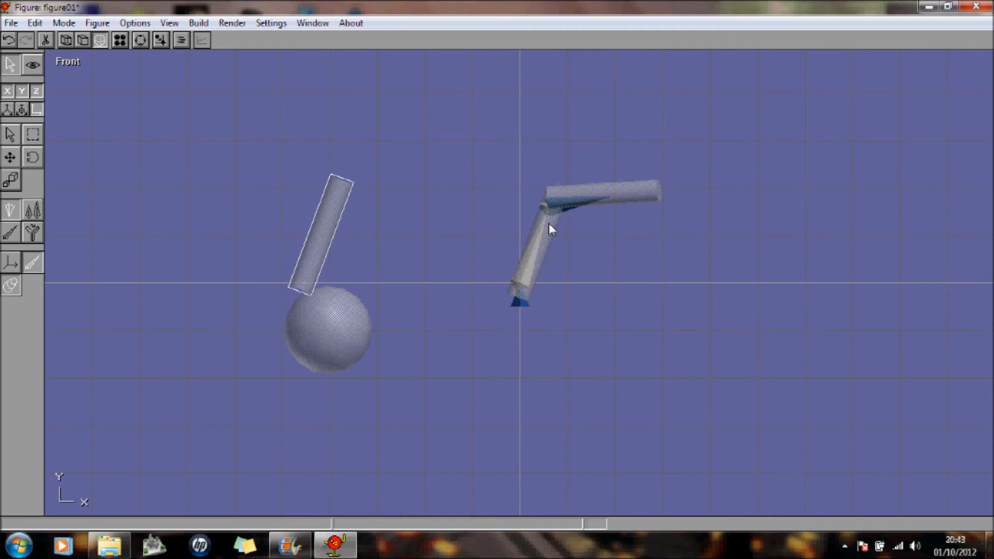
mouse_move(336, 208)
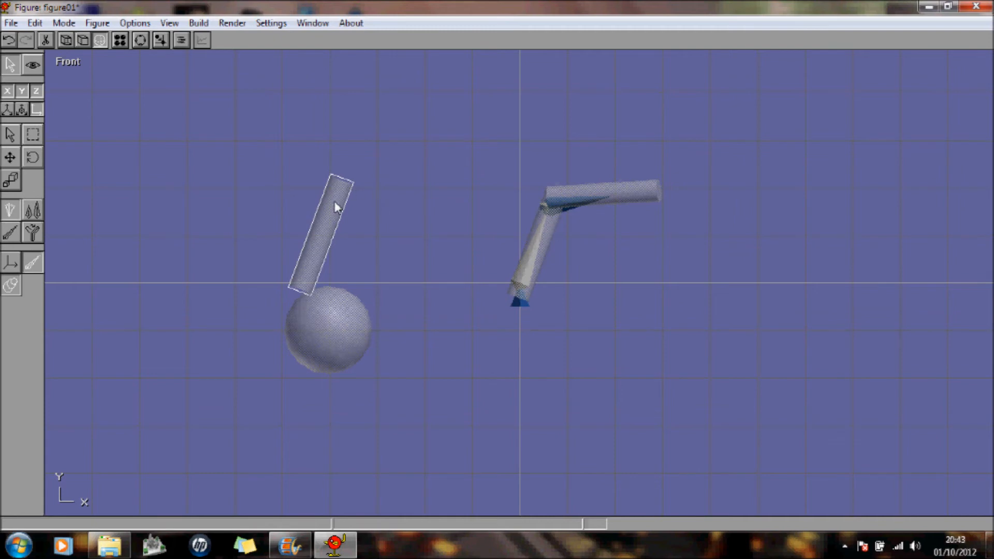
mouse_move(326, 193)
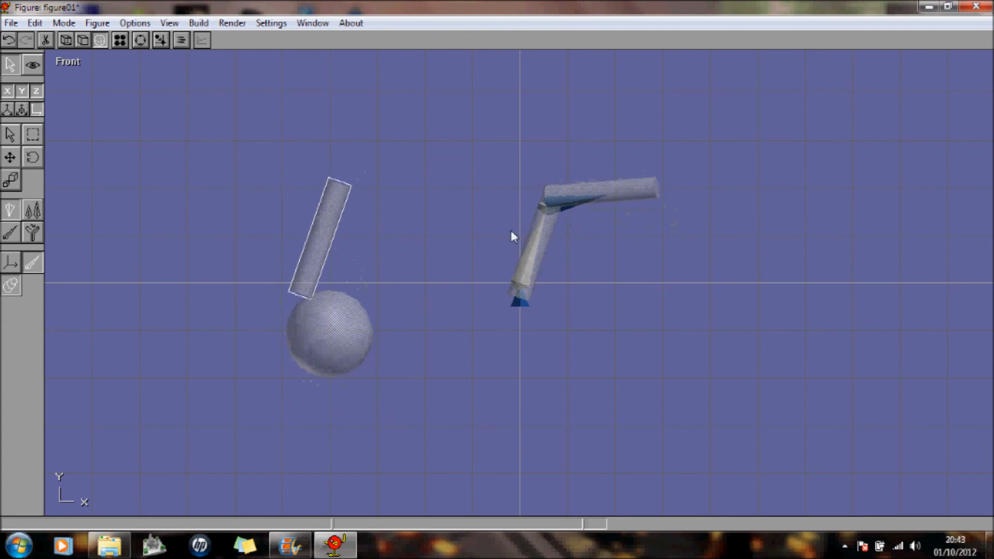
click(64, 23)
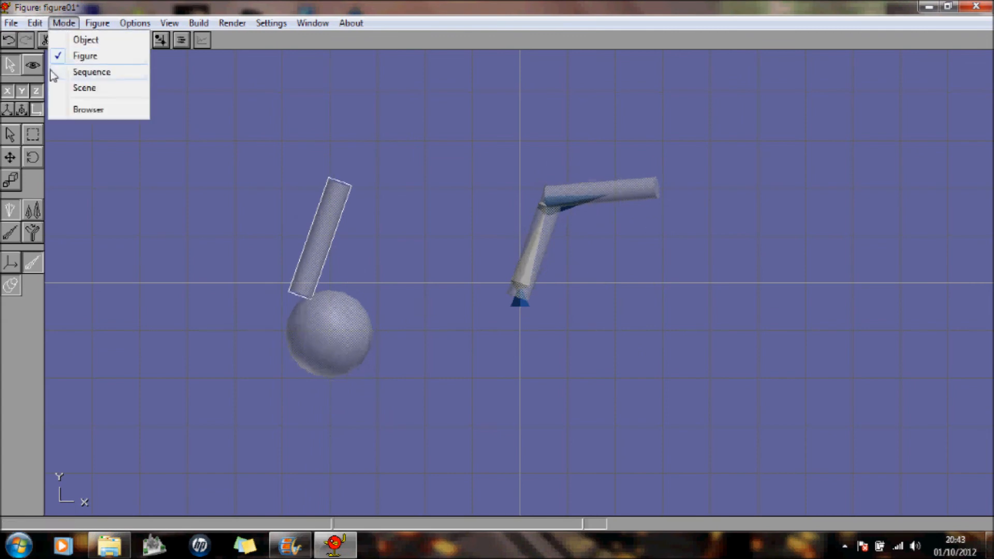